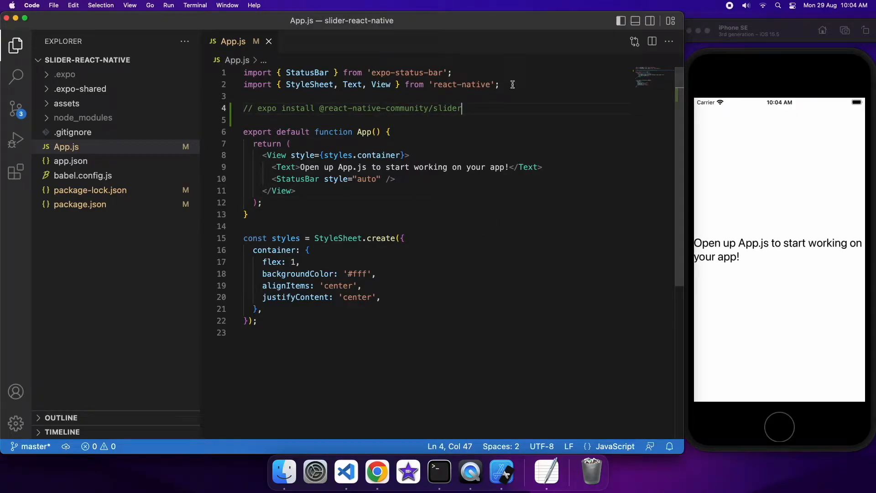
{"action": "left_click", "coordinate": [500, 84]}
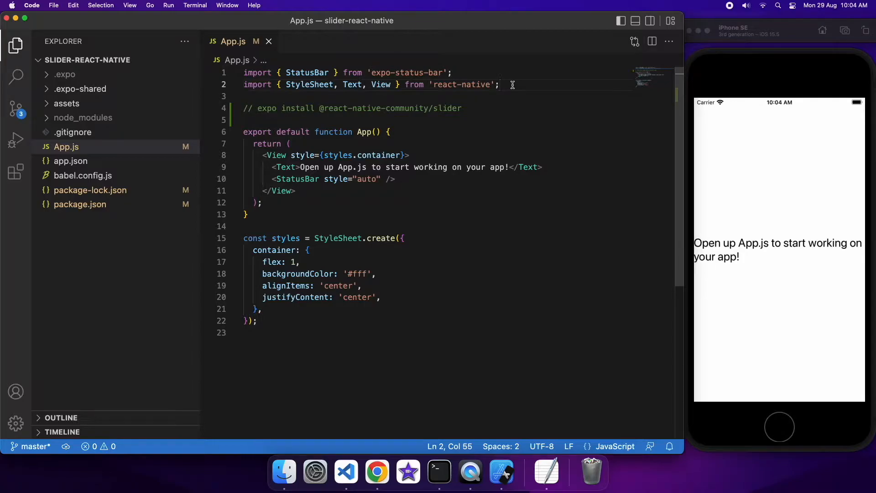
{"action": "type", "text": "import"}
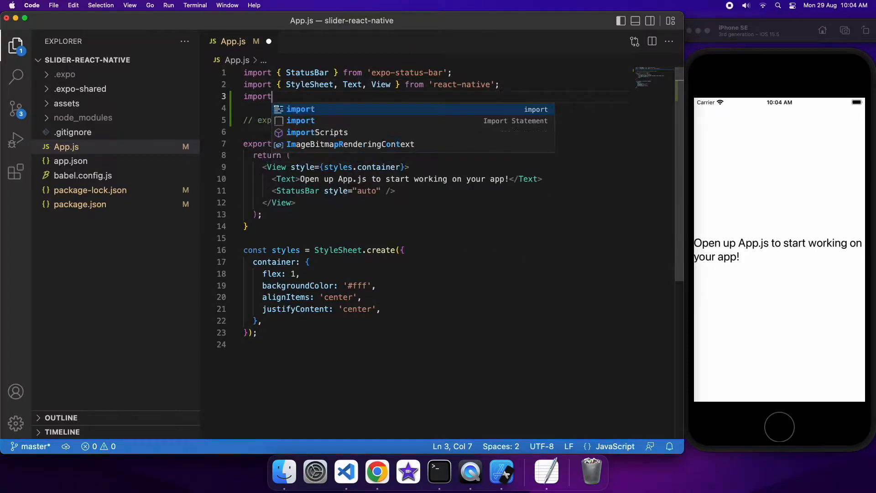
{"action": "type", "text": "Slid"}
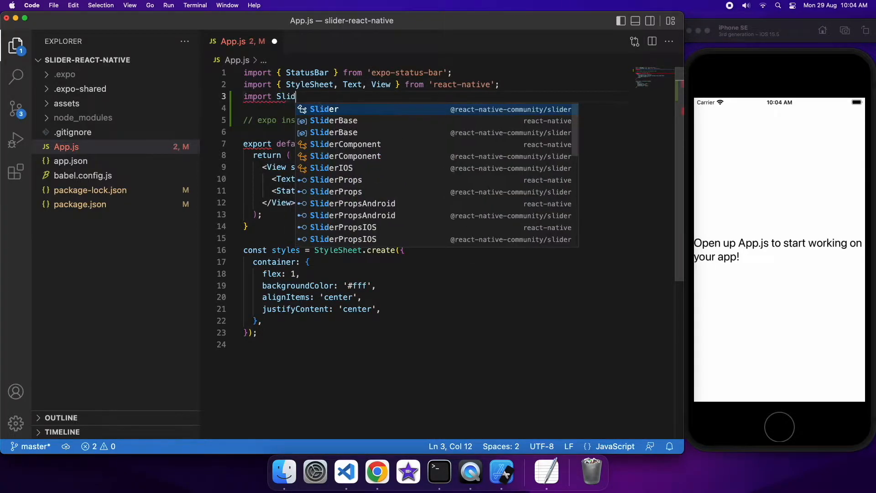
{"action": "left_click", "coordinate": [324, 109]}
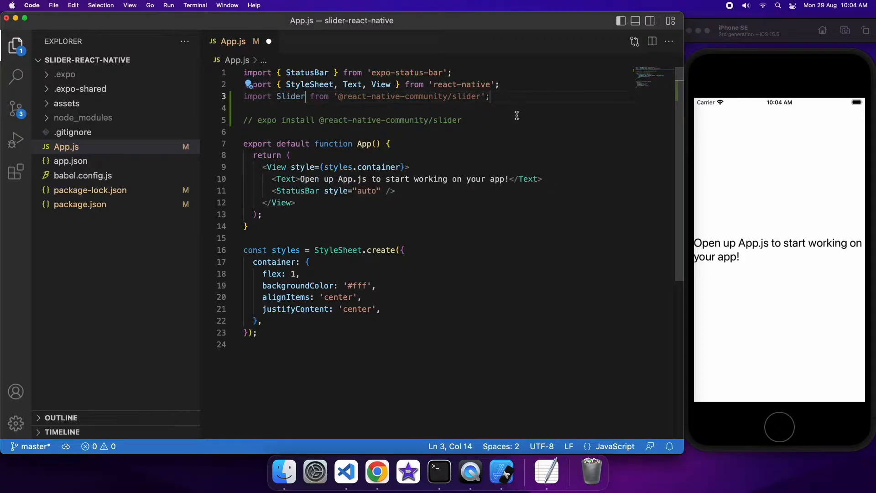
Step: Insert a <Slider> after the Text element styled with width 200 and height 40
{"action": "left_click", "coordinate": [548, 179]}
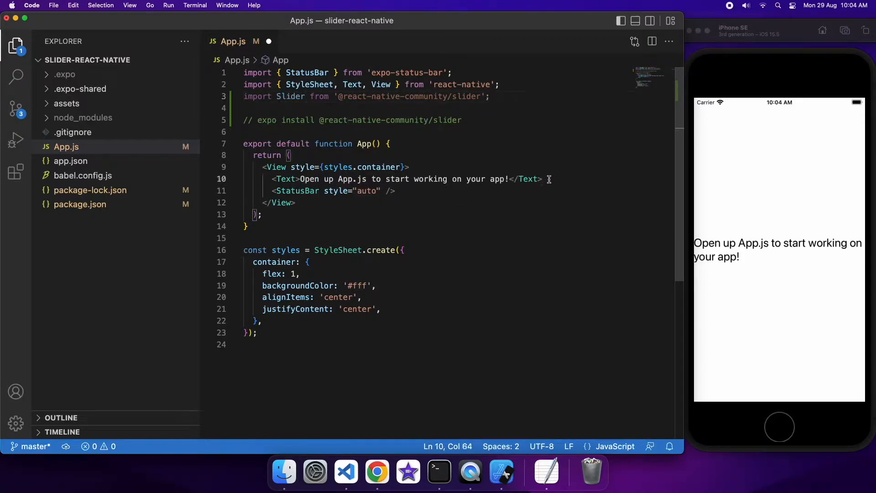
{"action": "type", "text": "<Slider"}
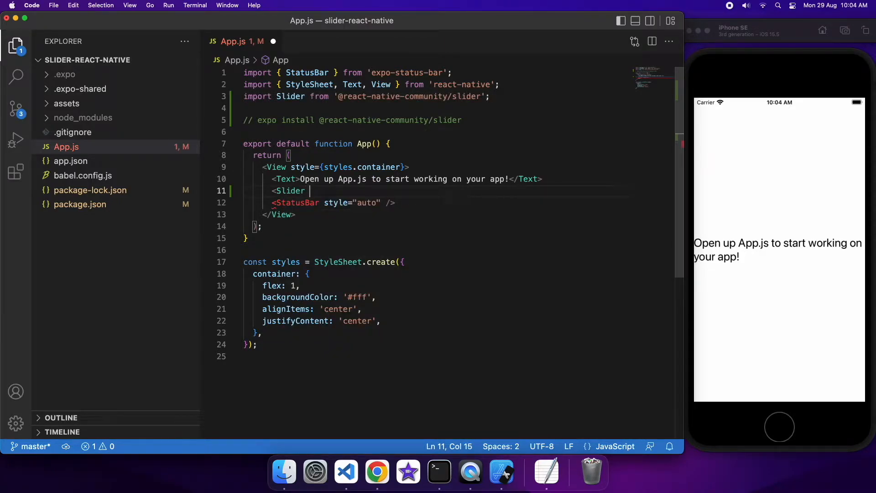
{"action": "type", "text": "style={{"}
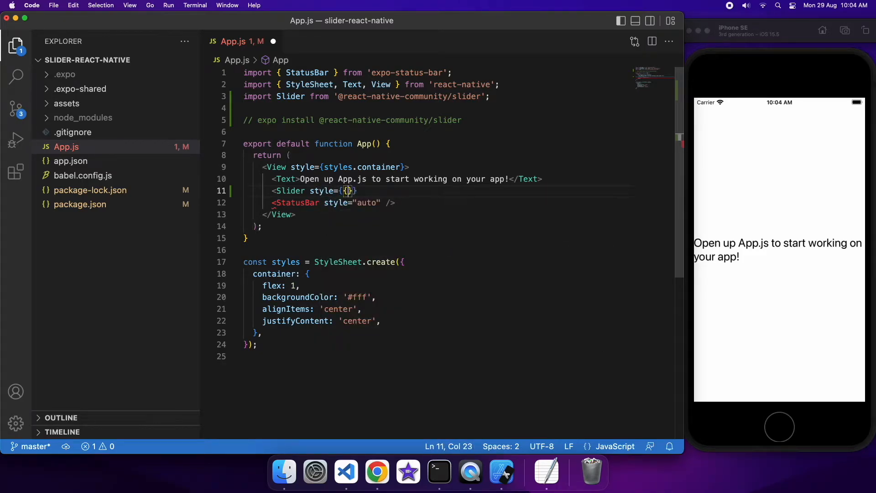
{"action": "type", "text": "wi"}
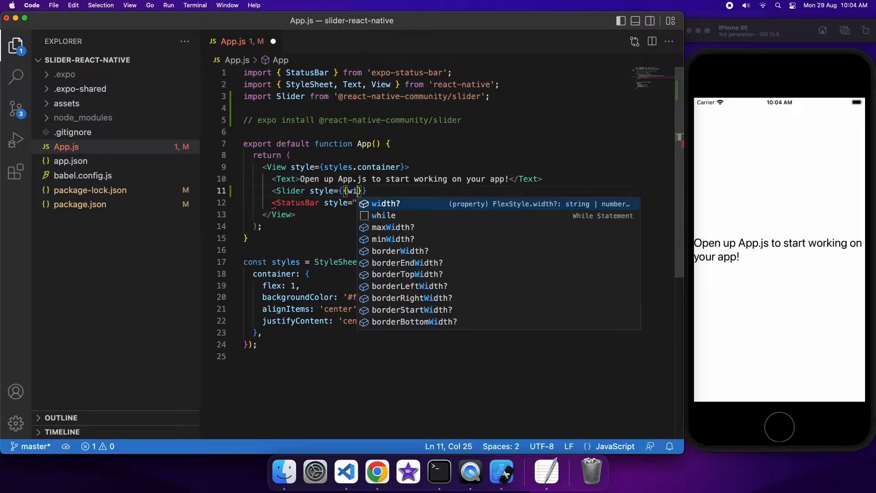
{"action": "type", "text": "width: 2"}
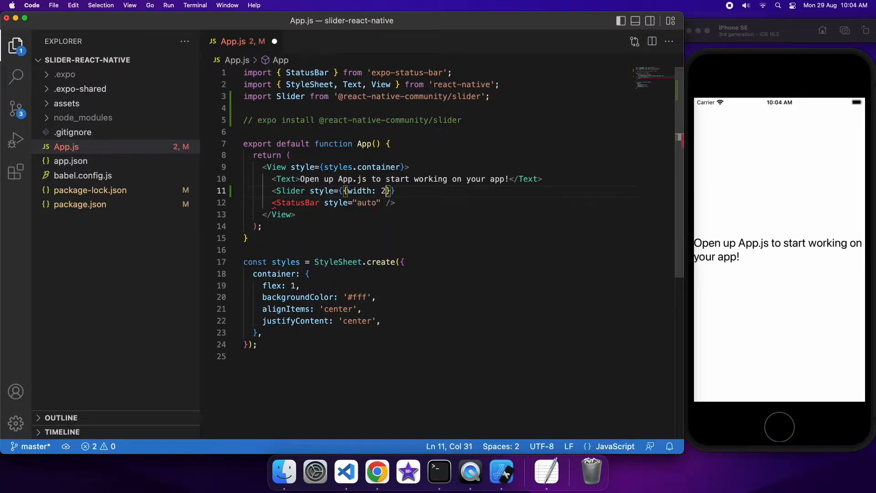
{"action": "type", "text": "00,"}
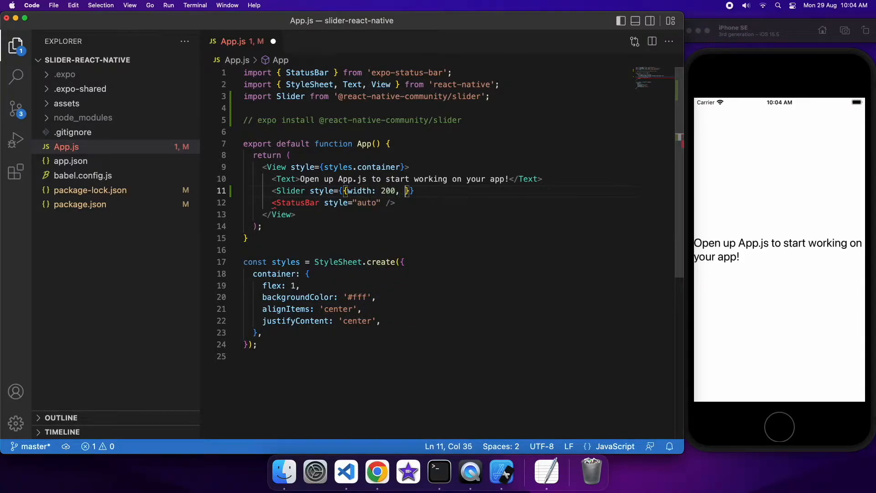
{"action": "type", "text": "height"}
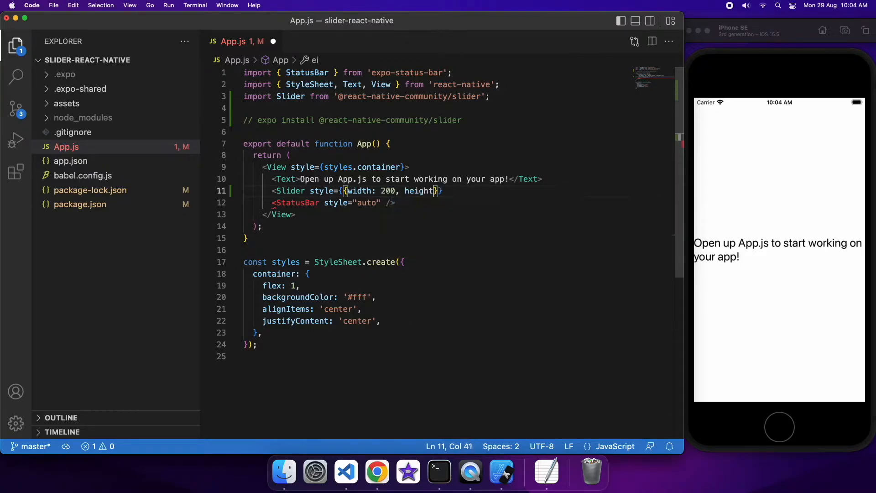
{"action": "type", "text": ": 40"}
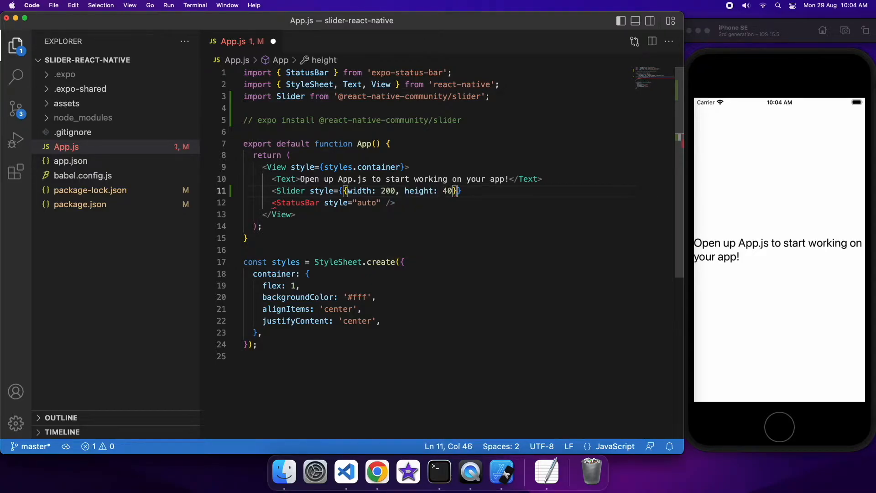
{"action": "left_click", "coordinate": [463, 191]}
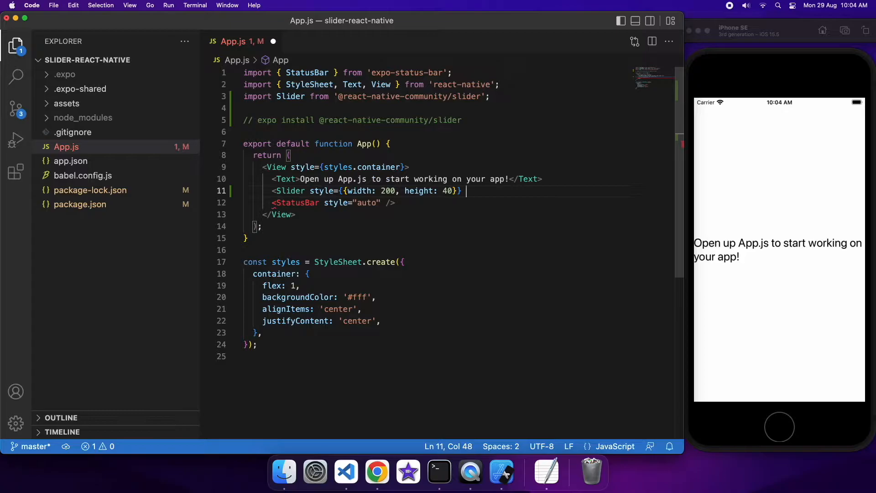
Step: Add minimumValue={0} and maximumValue={1} props and self-close the Slider tag
{"action": "type", "text": "minimumValue"}
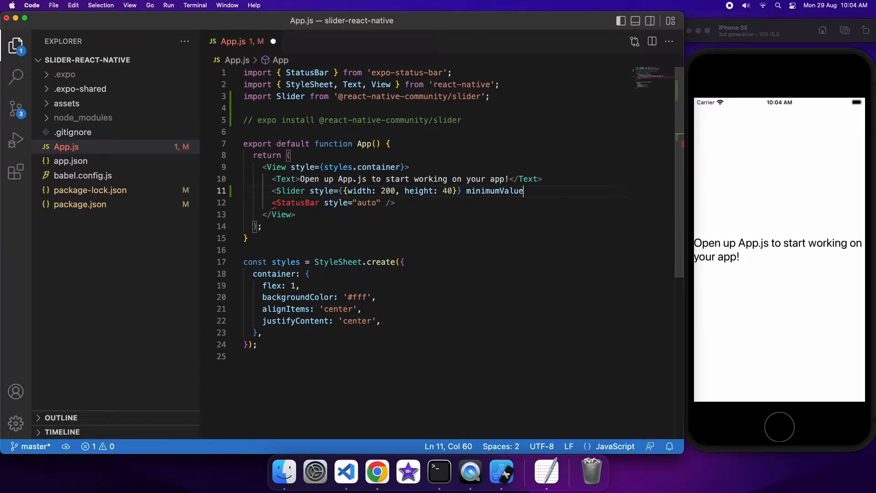
{"action": "type", "text": "={0}"}
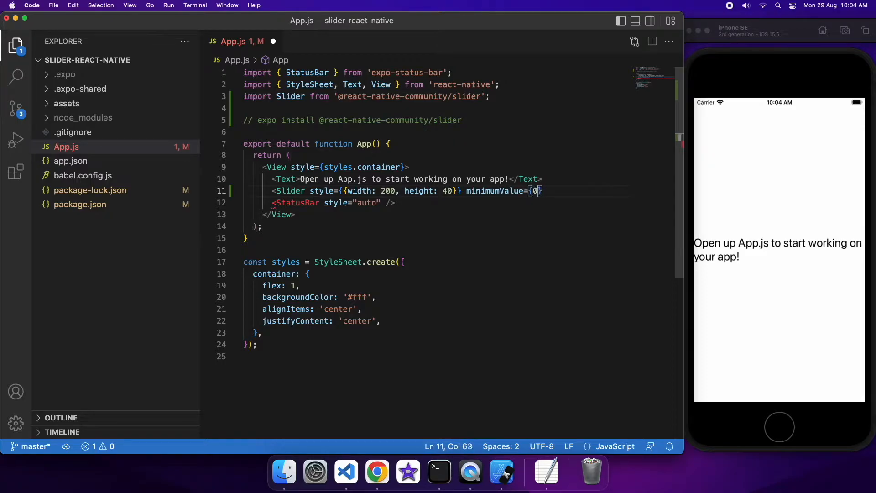
{"action": "type", "text": "m"}
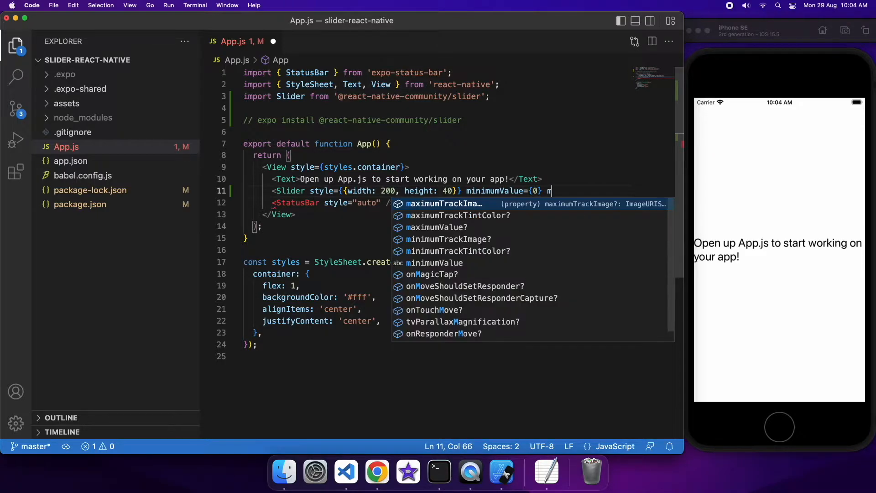
{"action": "type", "text": "aximumValue"}
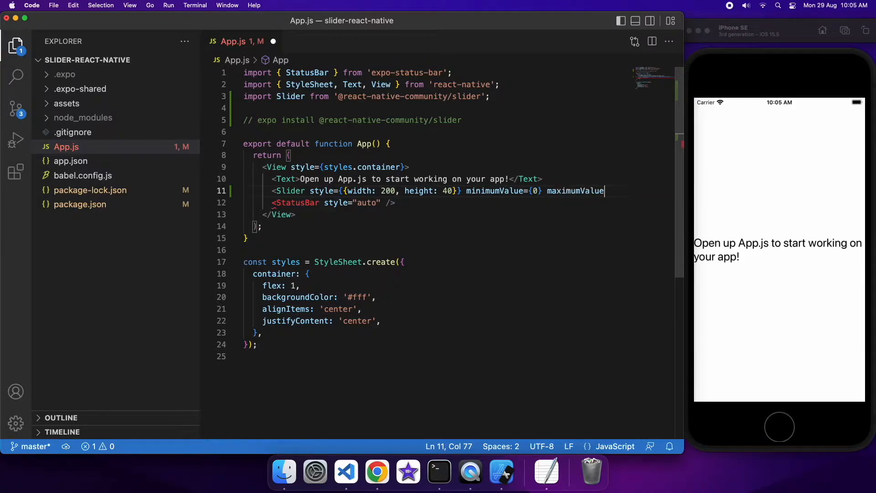
{"action": "type", "text": "="}
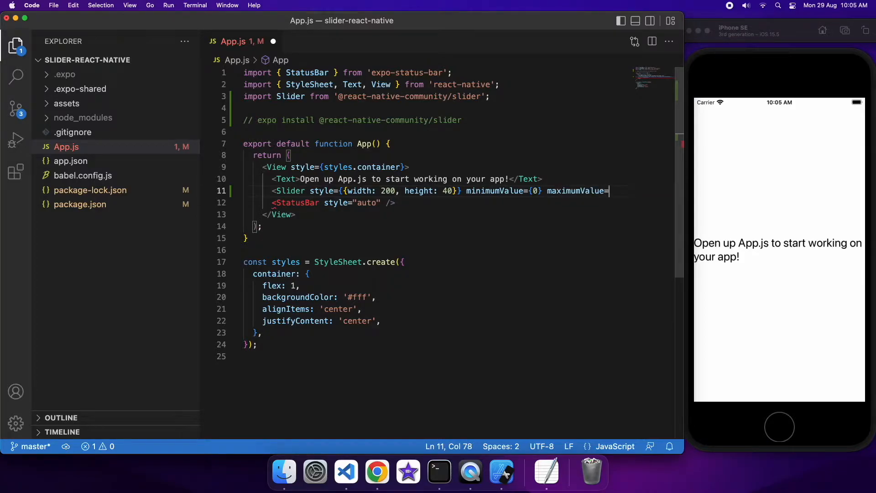
{"action": "type", "text": "{}"}
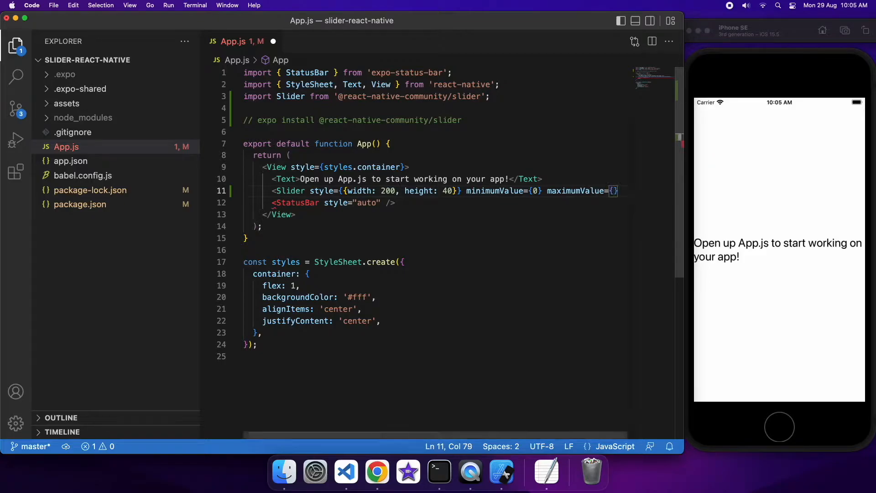
{"action": "type", "text": "1"}
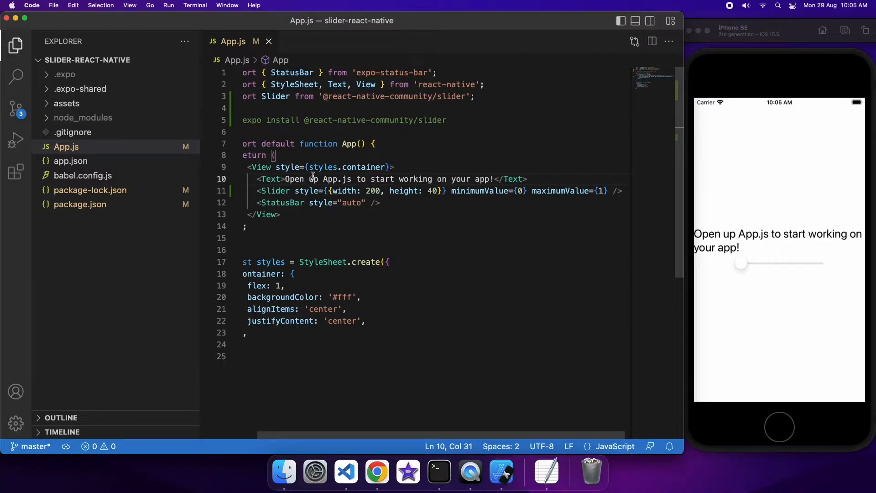
Step: Import { useState } from react on a new line below the Slider import
{"action": "left_click", "coordinate": [376, 144]}
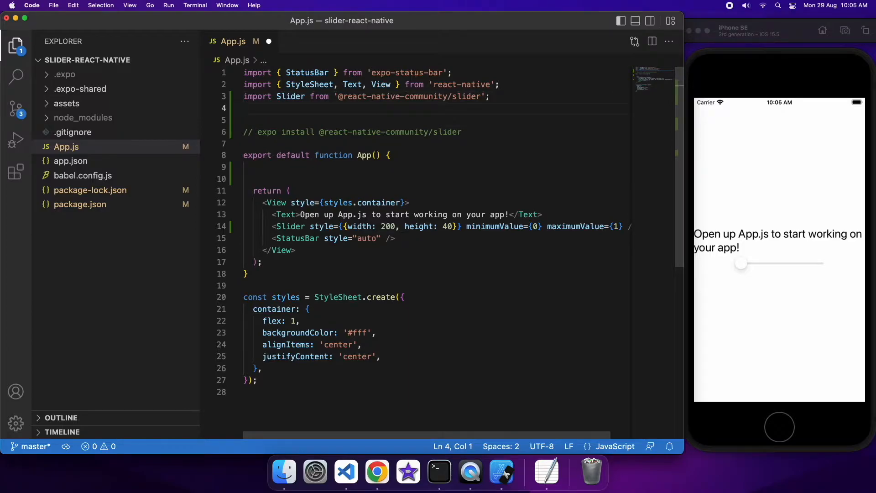
{"action": "type", "text": "import {}"}
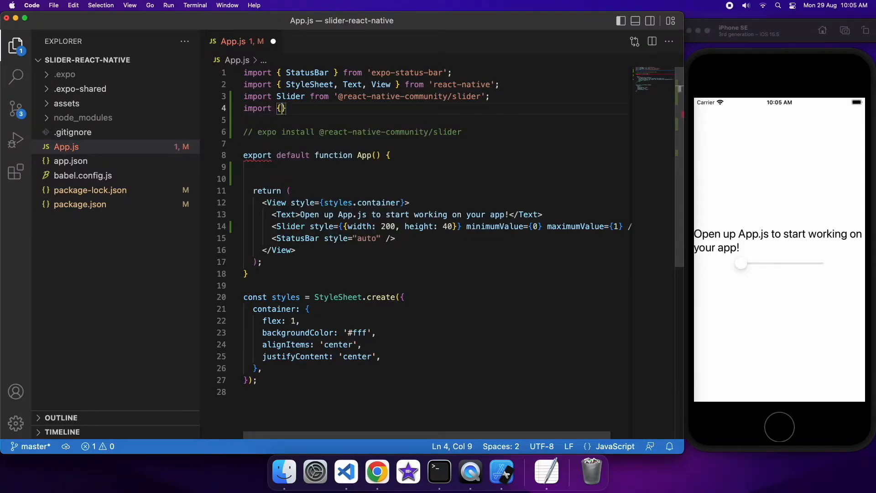
{"action": "type", "text": "useState"}
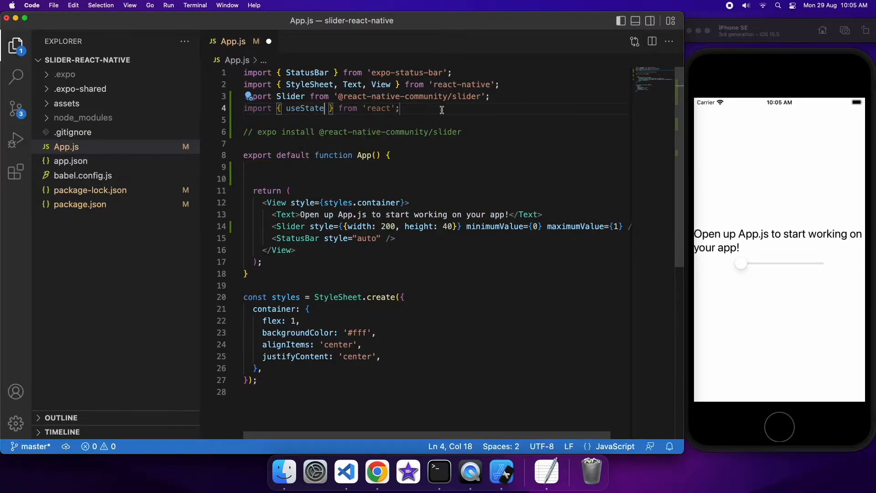
Step: Declare const [sliderValue, setSliderValue] = useState(0.5); inside the App function
{"action": "left_click", "coordinate": [290, 167]}
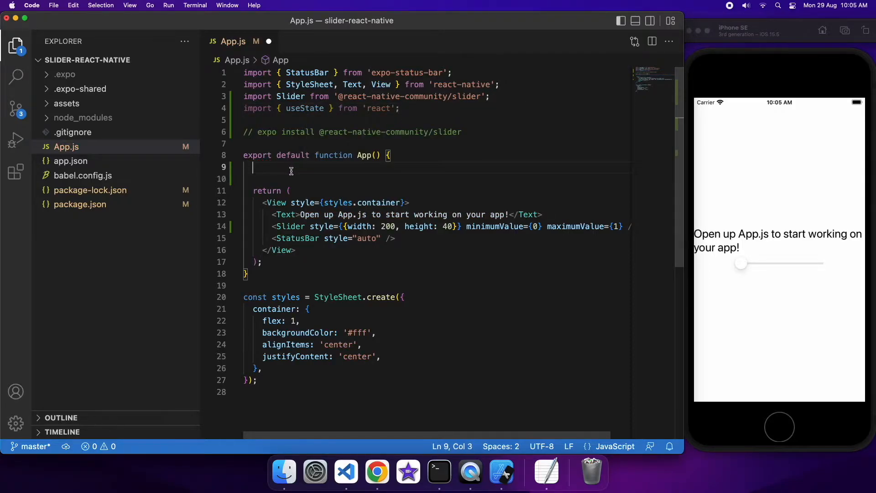
{"action": "type", "text": "const"}
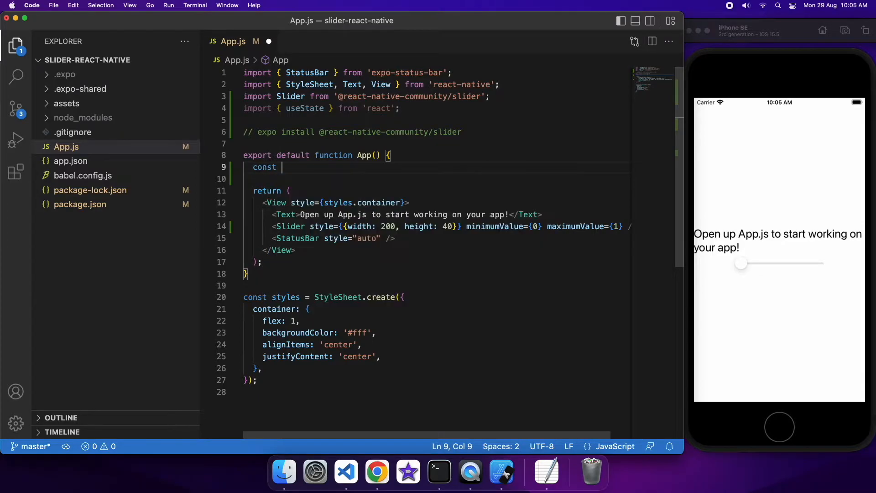
{"action": "type", "text": "[sliderValue"}
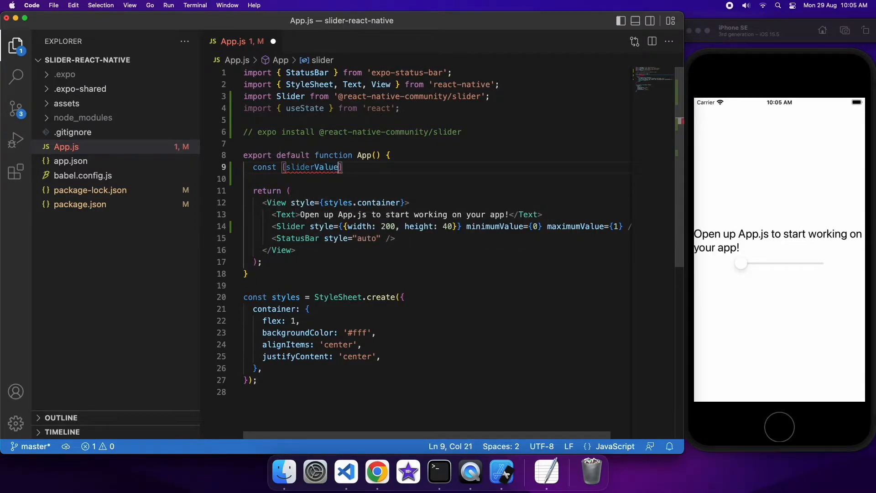
{"action": "type", "text": ", setSliderValue"}
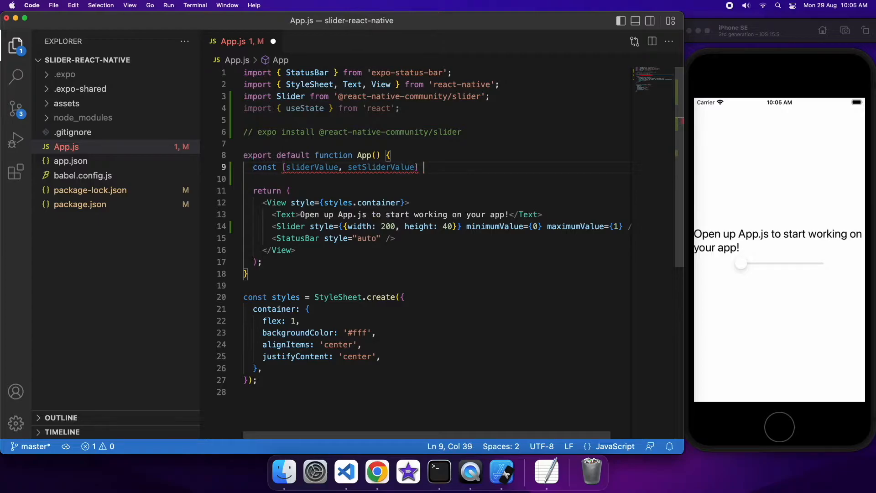
{"action": "type", "text": "= useState"}
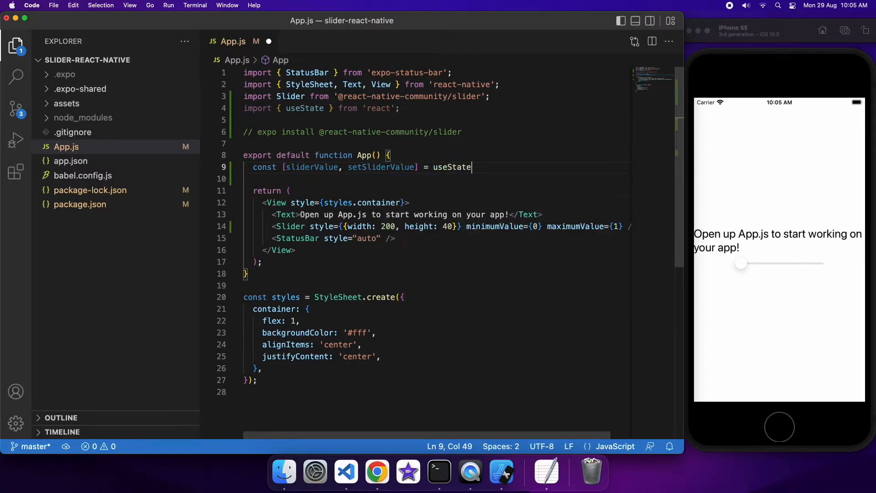
{"action": "type", "text": "()"}
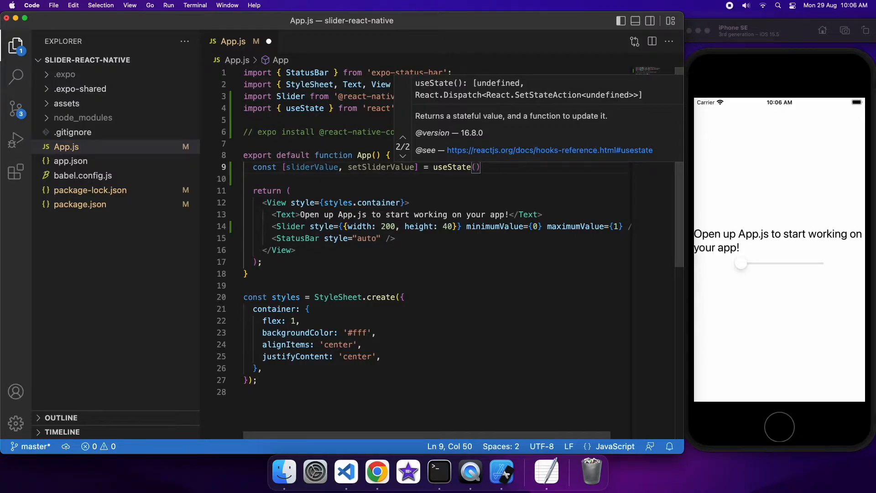
{"action": "type", "text": "0.5"}
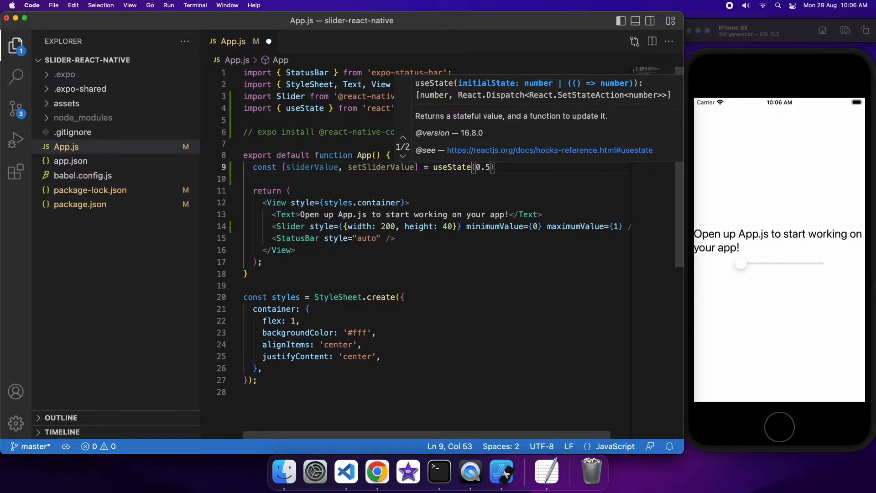
{"action": "type", "text": ";"}
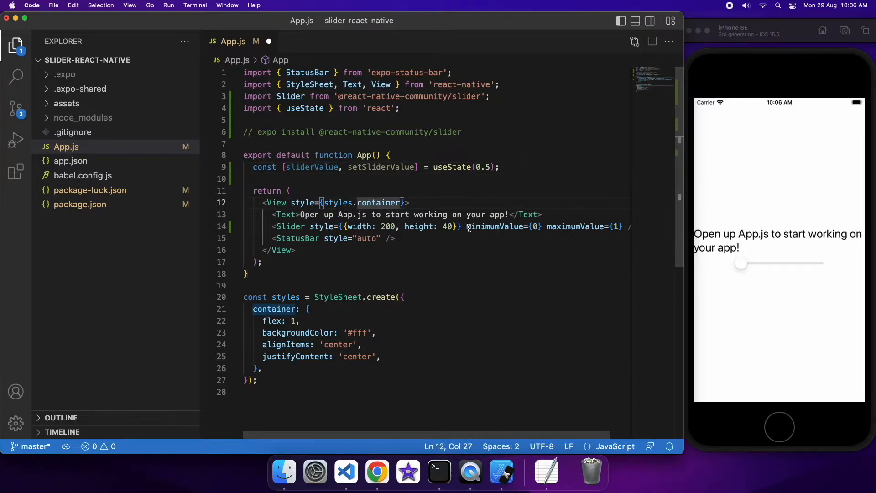
Step: Split the Slider props onto separate lines and add value={sliderValue}
{"action": "key", "text": "Enter"}
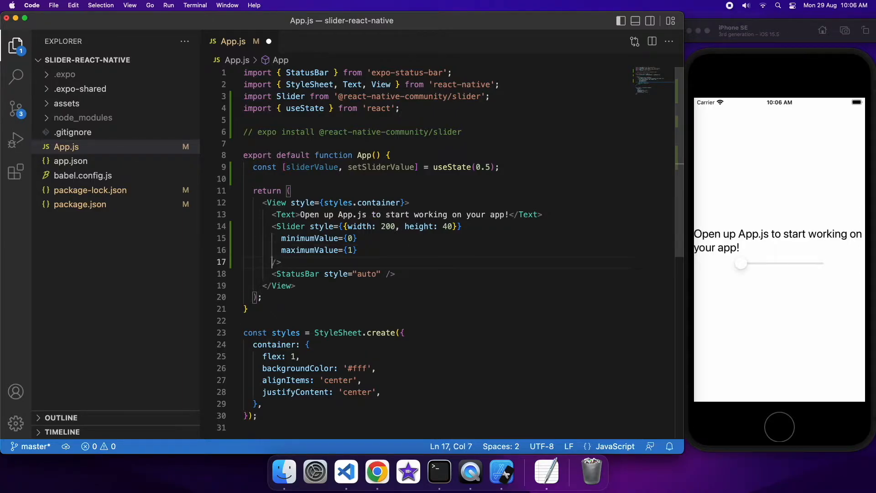
{"action": "left_click", "coordinate": [360, 251]}
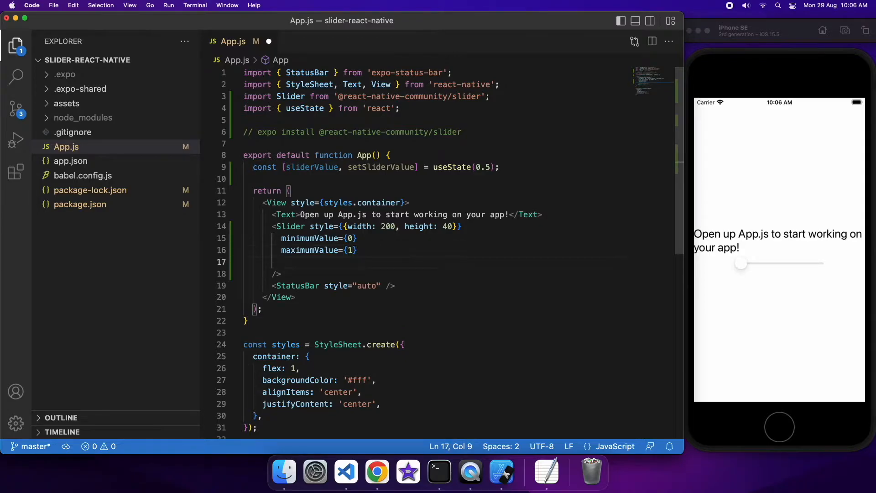
{"action": "type", "text": "value"}
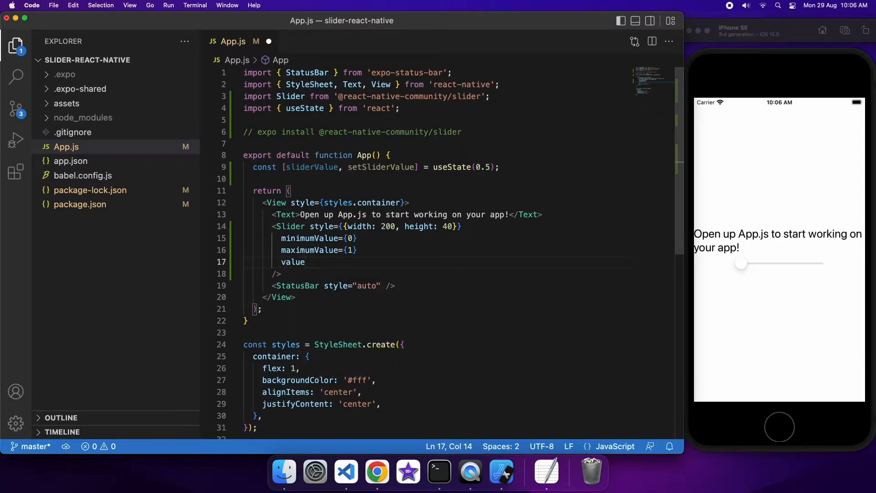
{"action": "type", "text": "={}"}
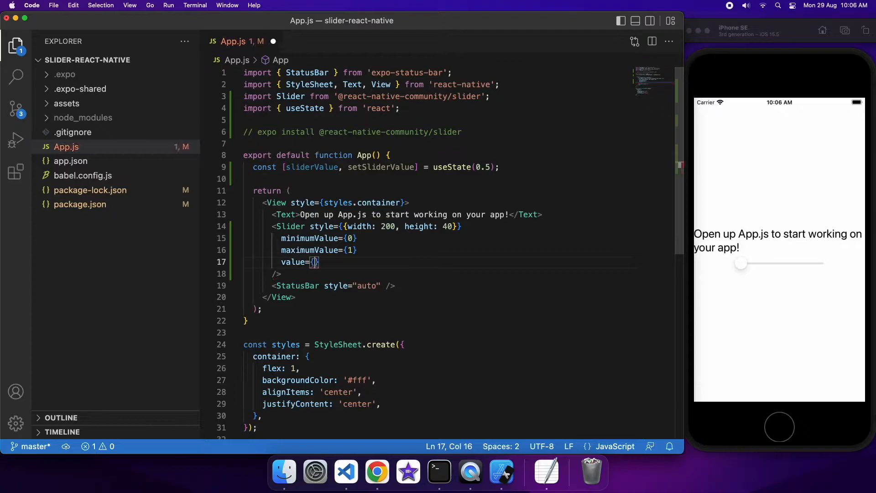
{"action": "type", "text": "sliderValue"}
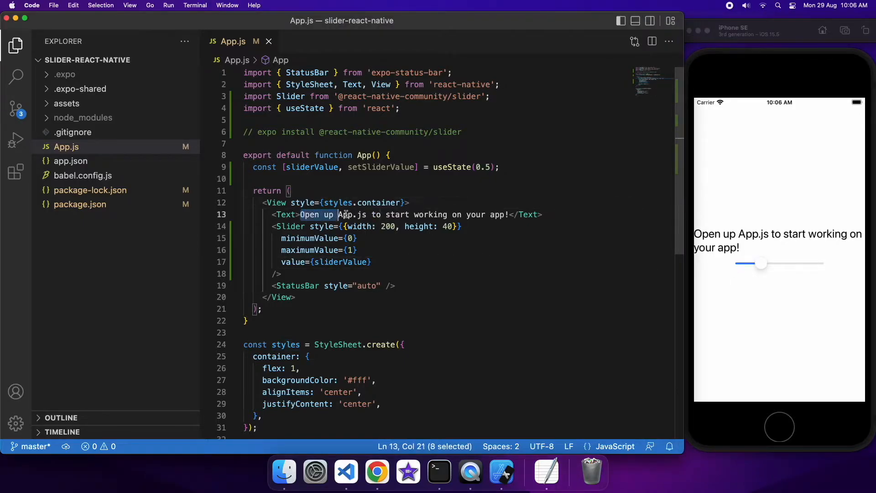
Step: Replace the placeholder welcome text in the Text element with {sliderValue}
{"action": "key", "text": "Backspace"}
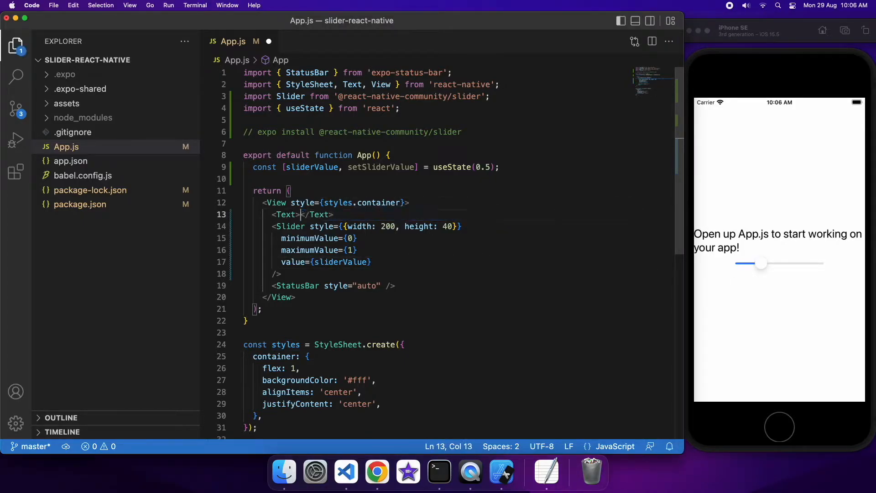
{"action": "type", "text": "sliderValue"}
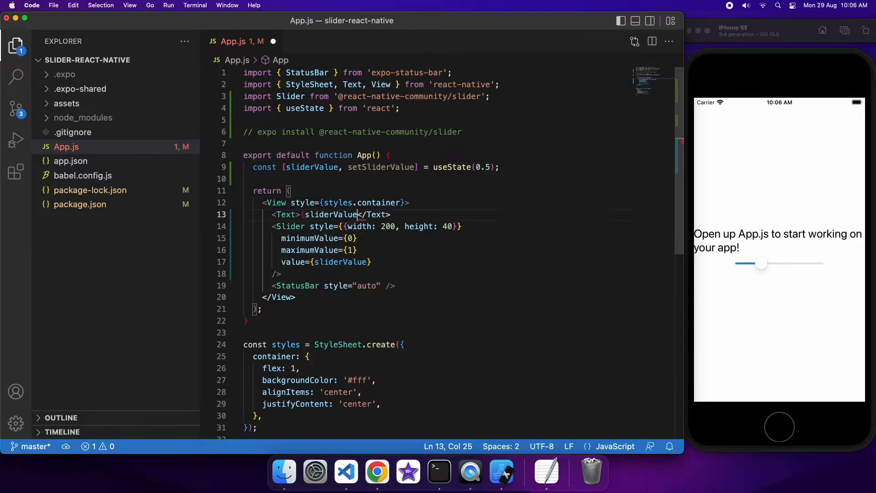
{"action": "type", "text": "{sliderValue}"}
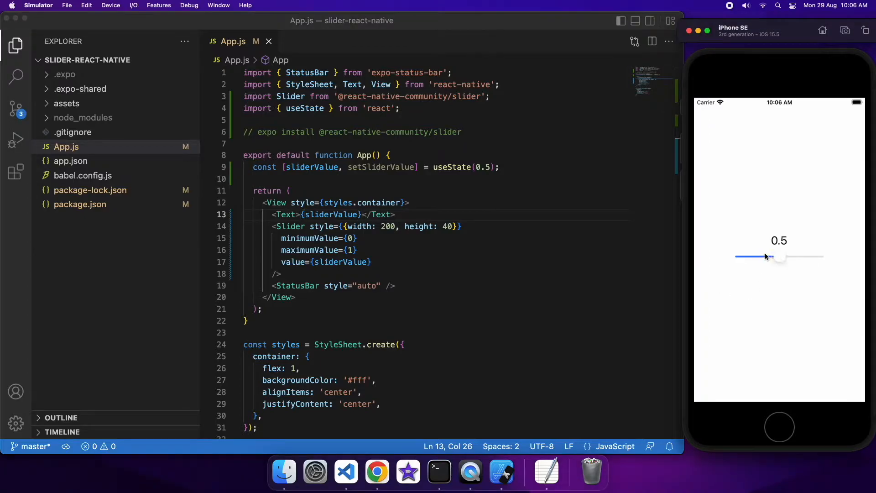
Step: Add onValueChange={(value) => setSliderValue(value)} to the Slider after maximumValue
{"action": "left_click", "coordinate": [385, 253]}
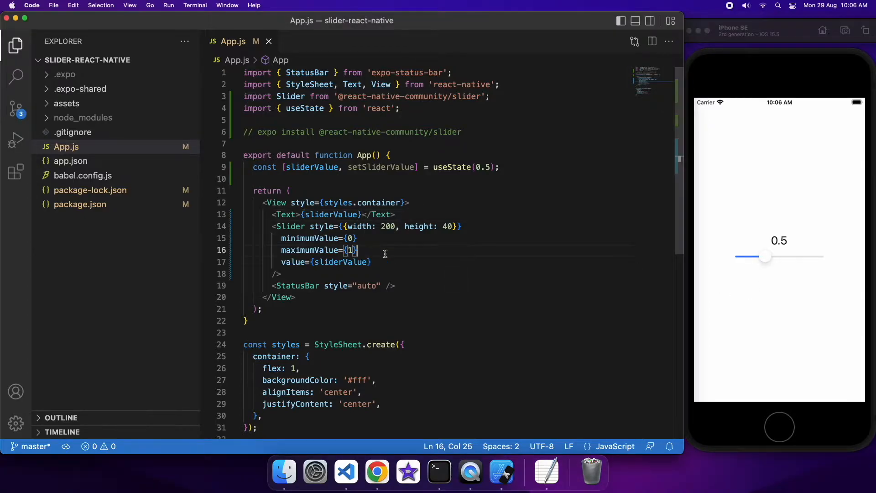
{"action": "type", "text": "onValueChange={(value"}
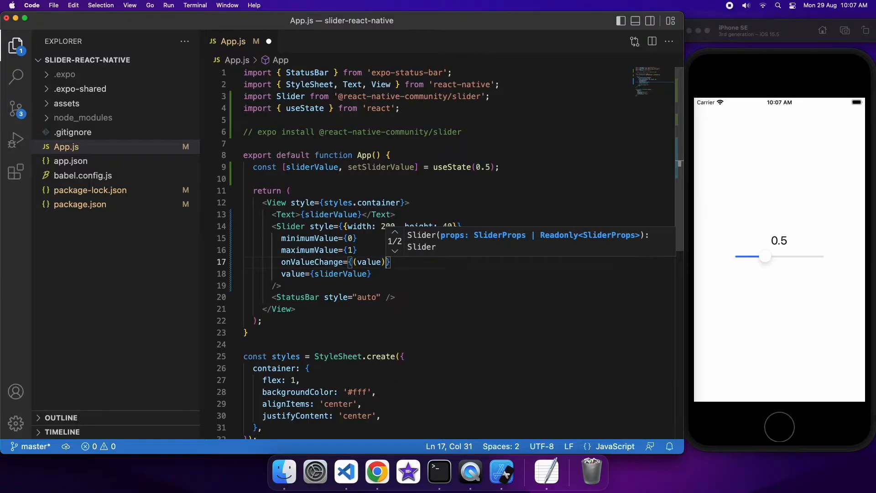
{"action": "type", "text": "=> setSliderValue("}
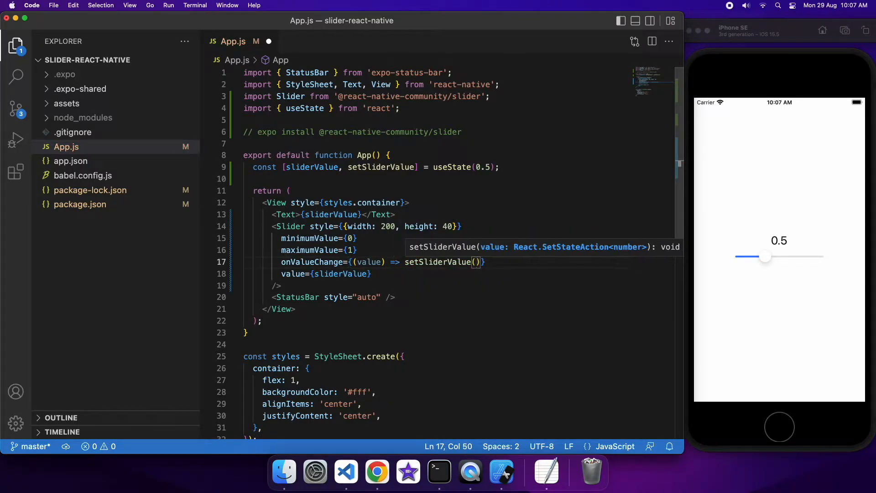
{"action": "type", "text": "value"}
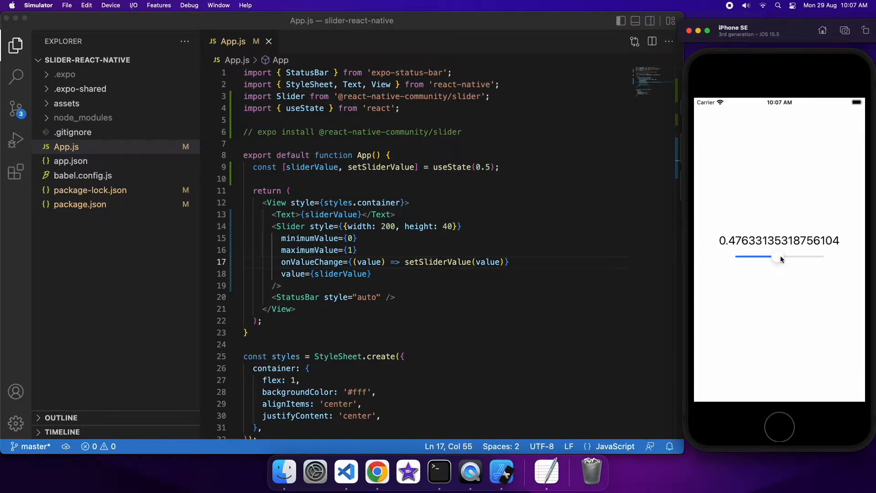
{"action": "left_click", "coordinate": [530, 262]}
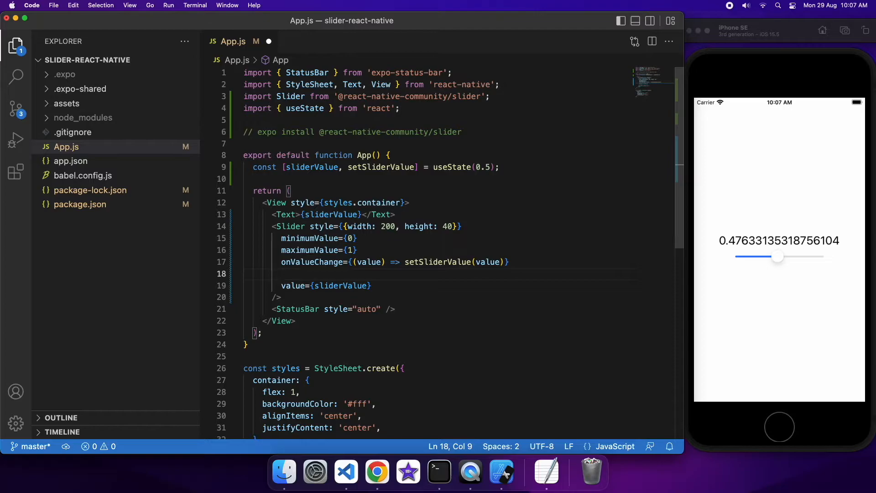
Step: Add step={0.1} to the Slider props
{"action": "type", "text": "step={0."}
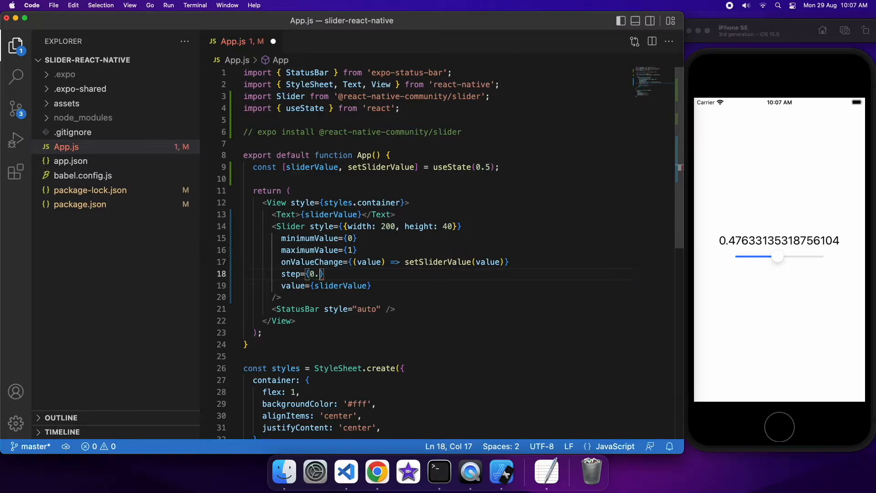
{"action": "type", "text": "1"}
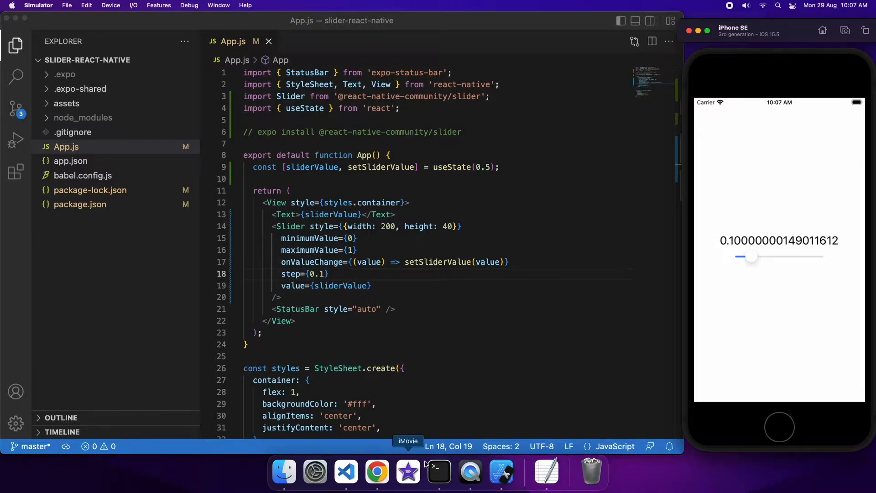
Step: Reload the app from the Expo terminal with r, then again via the simulator's developer menu Reload
{"action": "left_click", "coordinate": [438, 472]}
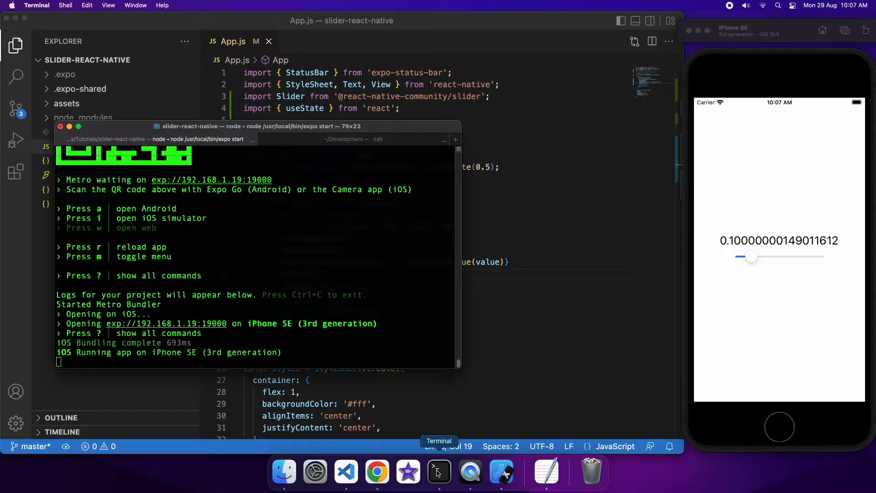
{"action": "key", "text": "r"}
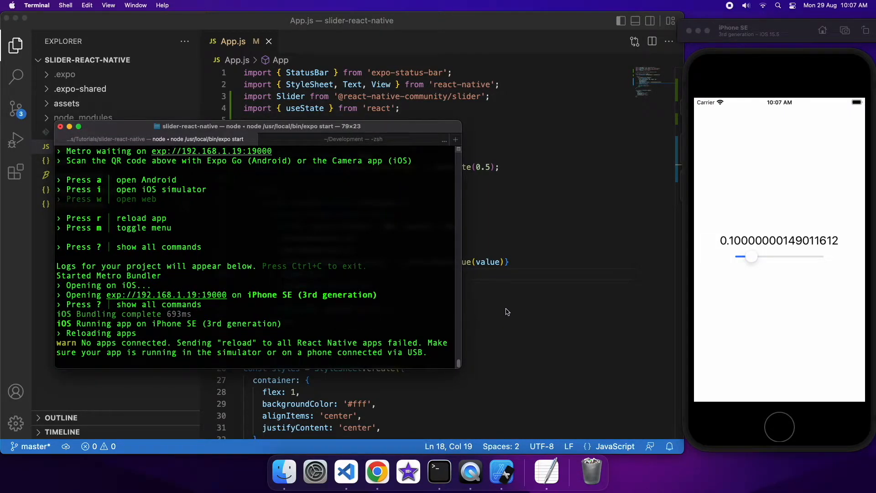
{"action": "mouse_move", "coordinate": [509, 310]}
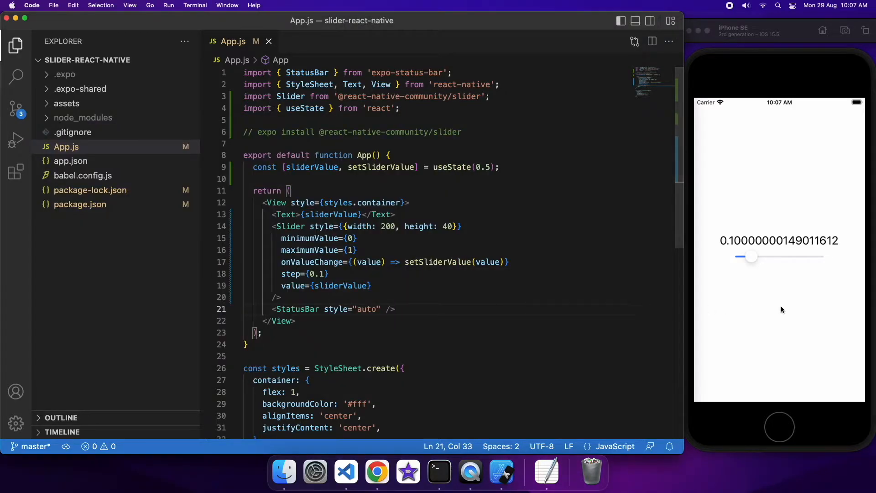
{"action": "left_click", "coordinate": [111, 5]}
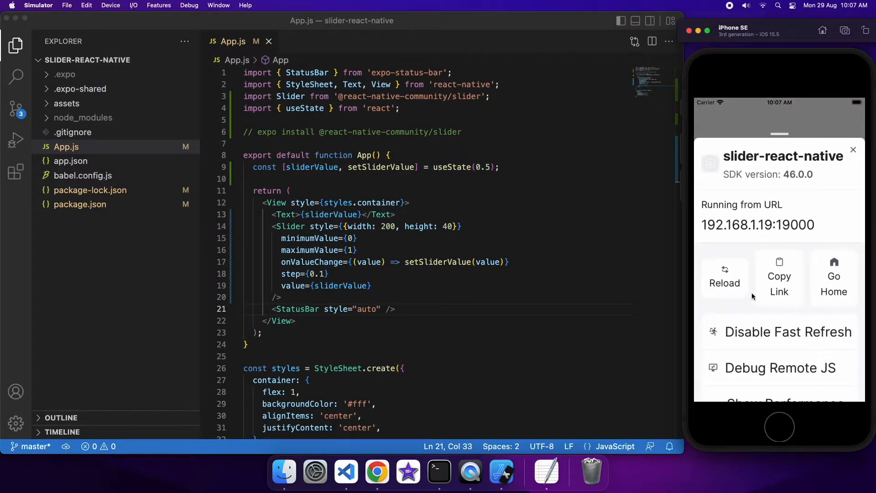
{"action": "left_click", "coordinate": [724, 276]}
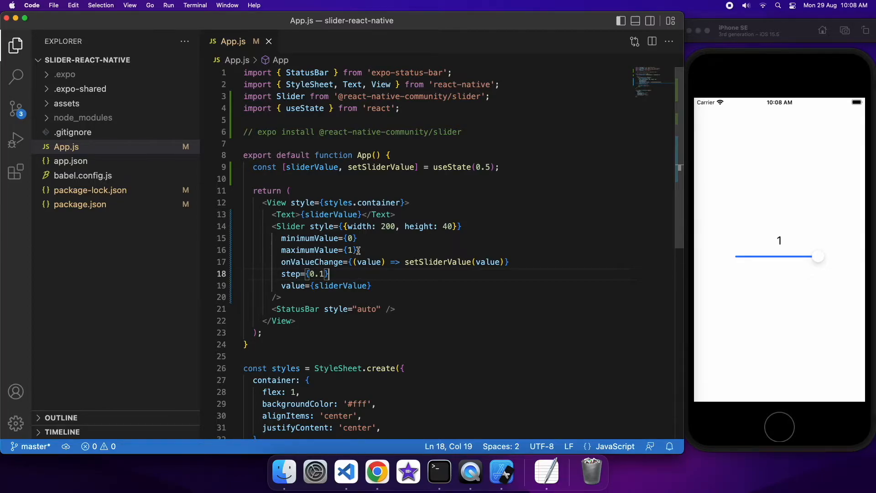
Step: Change the Slider's maximumValue to {10} and step to {1}
{"action": "left_click", "coordinate": [352, 249]}
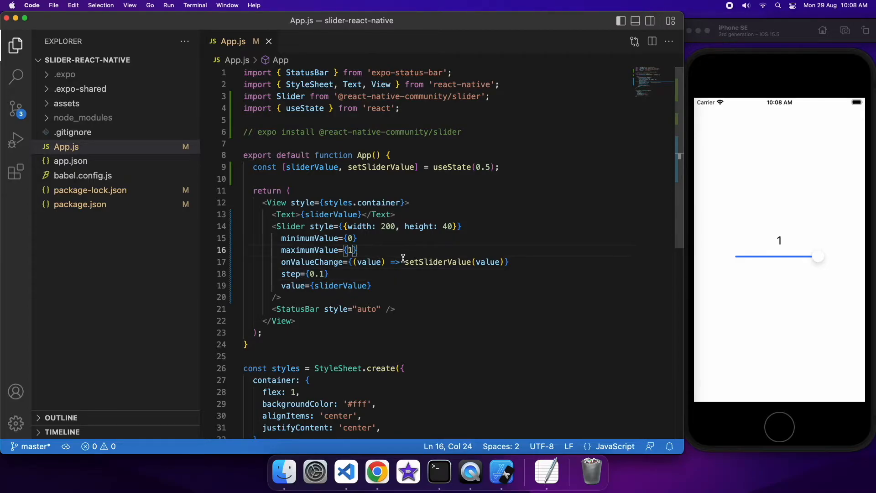
{"action": "type", "text": "0"}
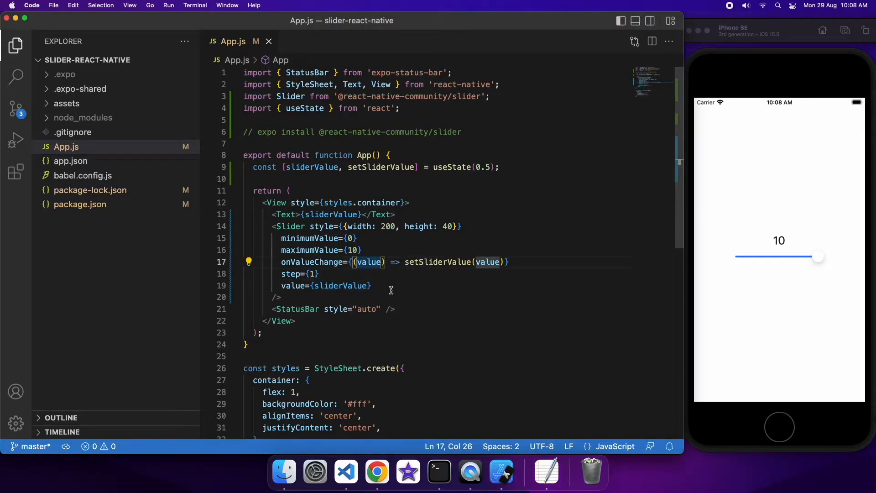
{"action": "mouse_move", "coordinate": [539, 247]}
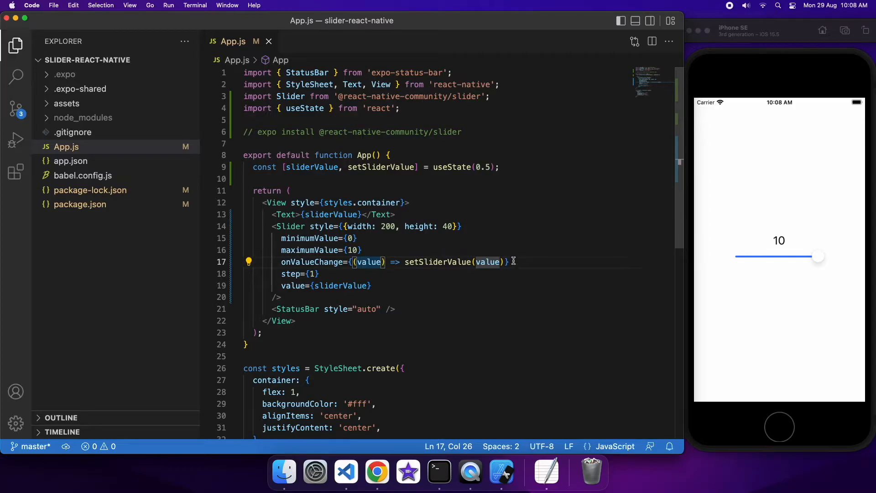
Step: Try minimumValue -5, set the initial useState value to 5, then restore minimumValue to 0
{"action": "left_click", "coordinate": [349, 239]}
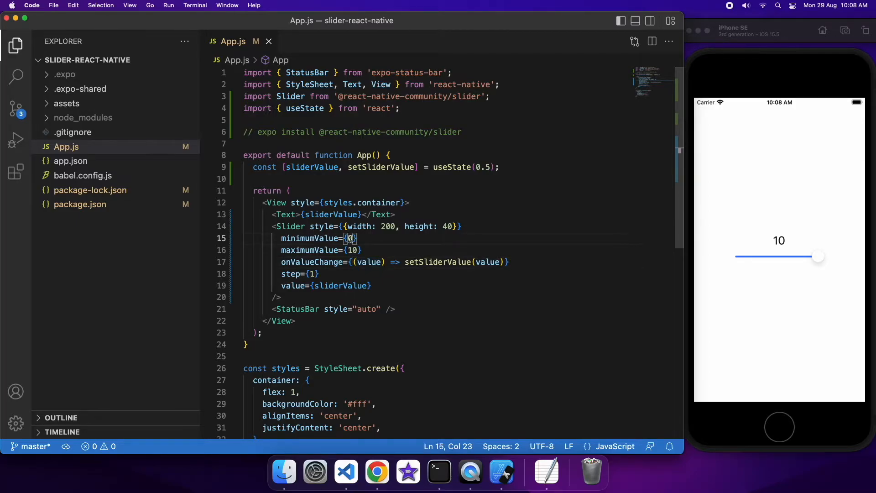
{"action": "type", "text": "-5"}
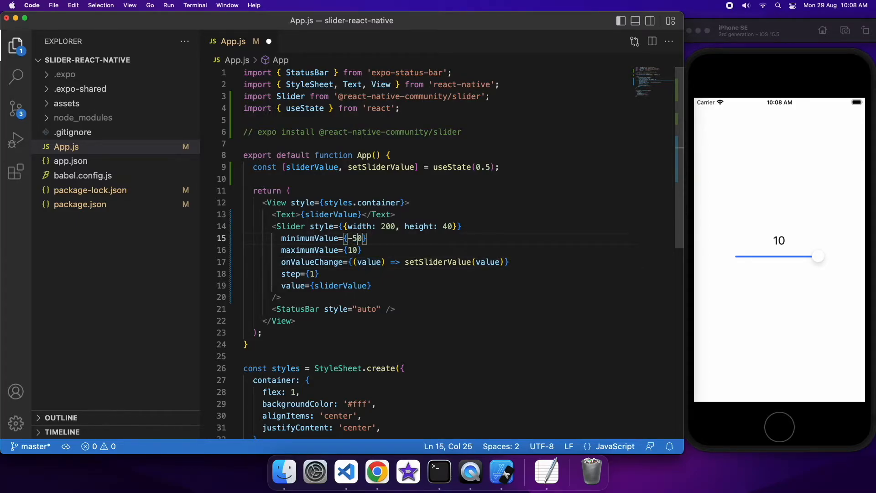
{"action": "double_click", "coordinate": [483, 167]}
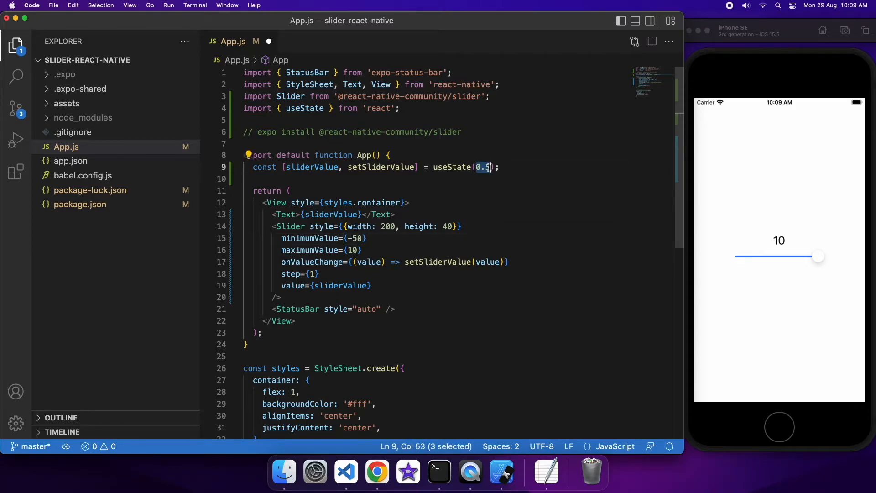
{"action": "type", "text": "5"}
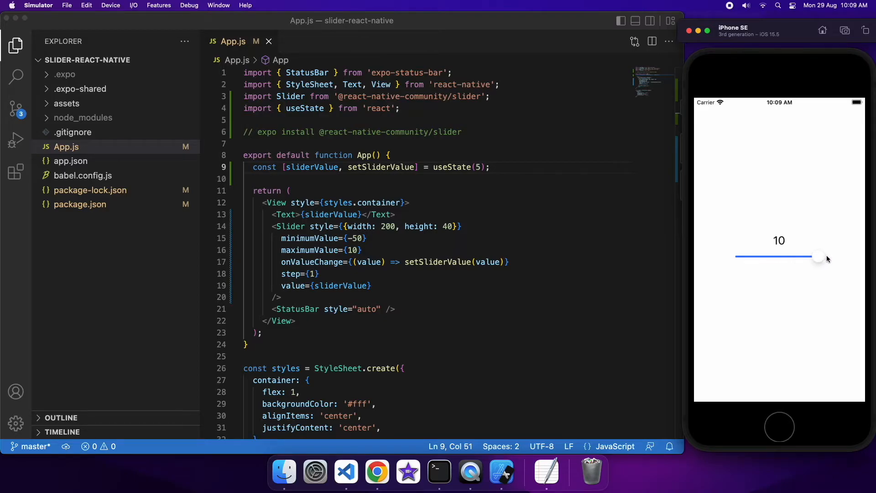
{"action": "left_click", "coordinate": [366, 238]}
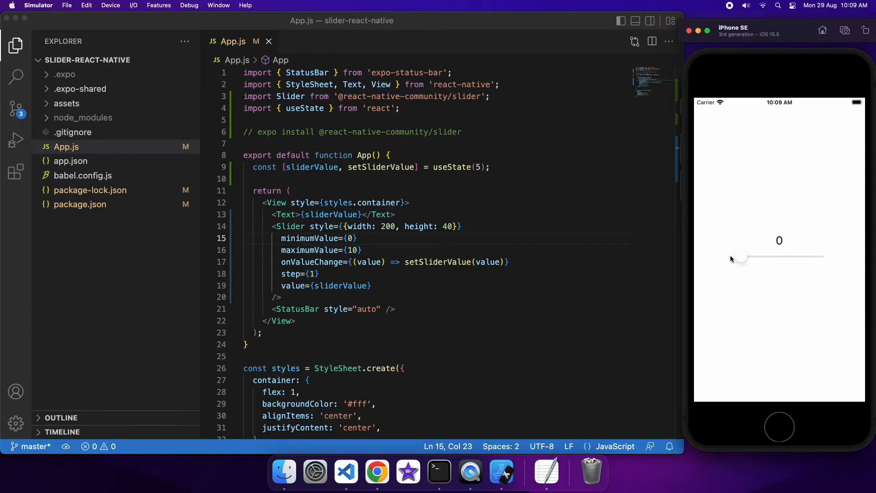
{"action": "mouse_move", "coordinate": [399, 269]}
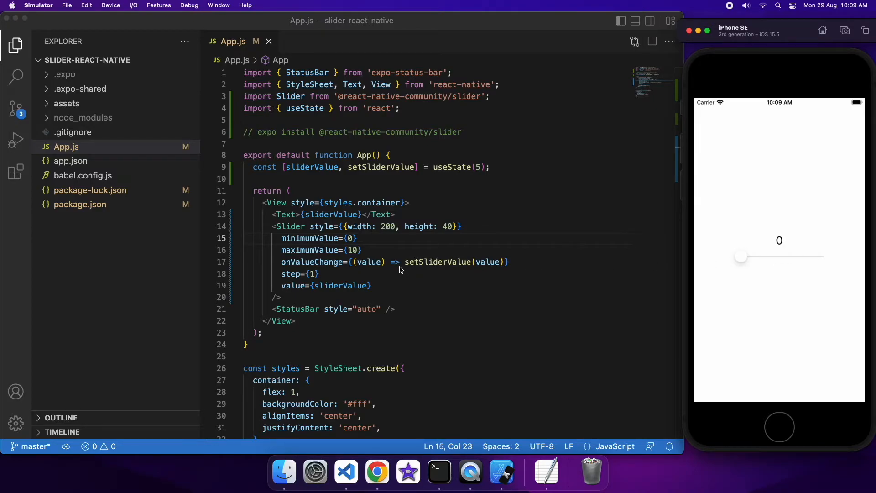
Step: Add onSlidingComplete={() => console.log("Sliding complete")} on a new line after onValueChange
{"action": "left_click", "coordinate": [508, 262]}
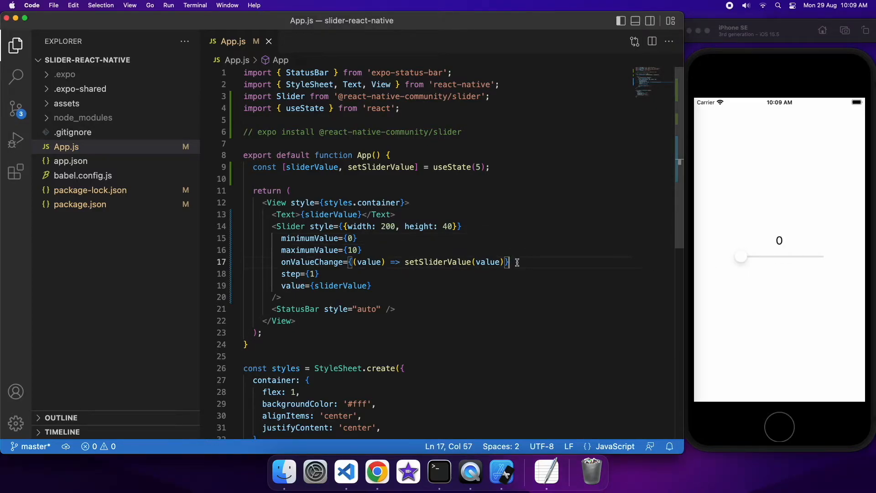
{"action": "key", "text": "enter"}
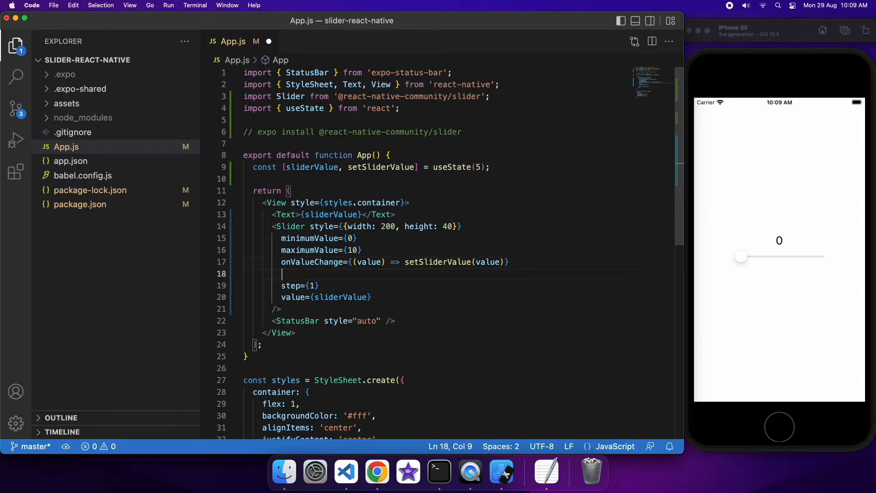
{"action": "type", "text": "onSlidingComplete"}
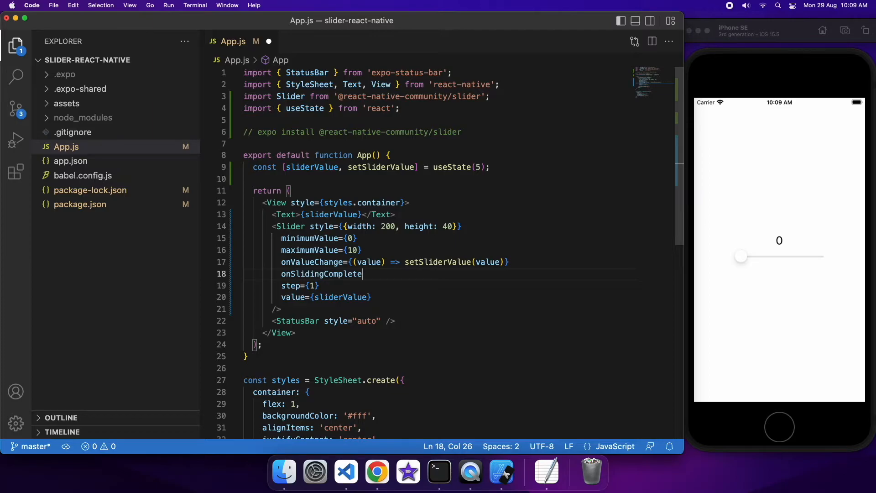
{"action": "type", "text": "="}
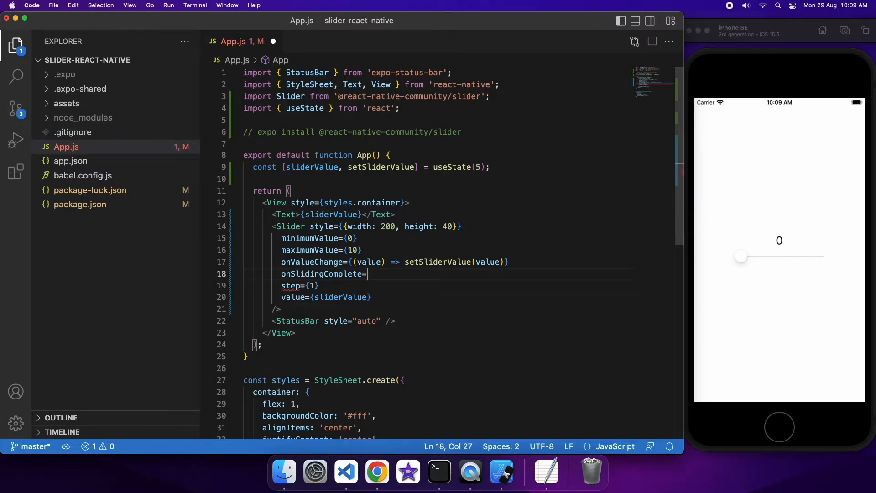
{"action": "type", "text": "{}"}
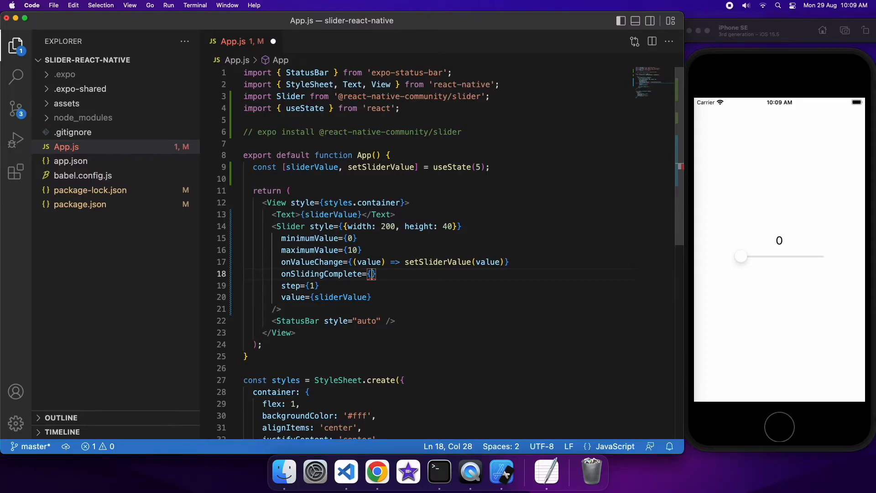
{"action": "type", "text": "() => c"}
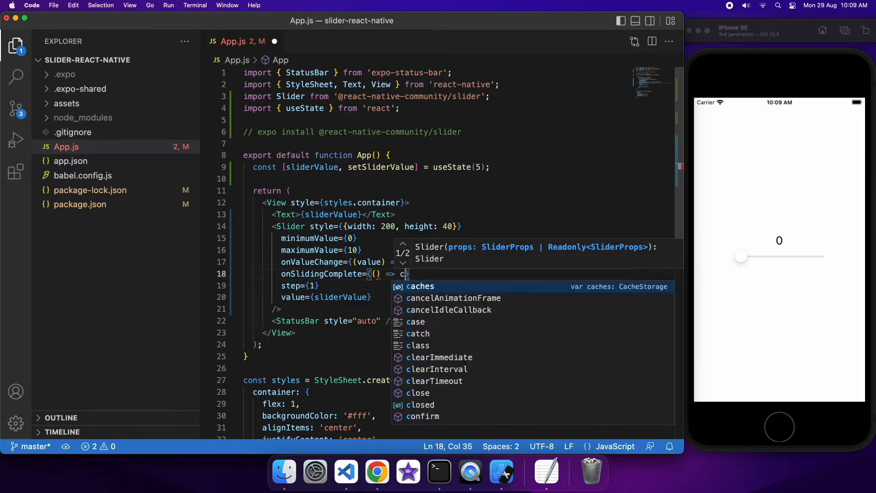
{"action": "type", "text": "onsole.log"}
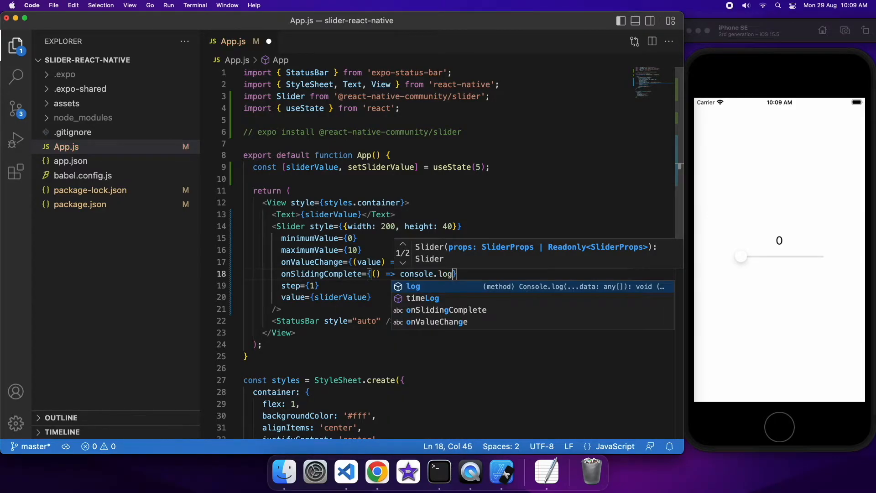
{"action": "type", "text": "(\"Slid\""}
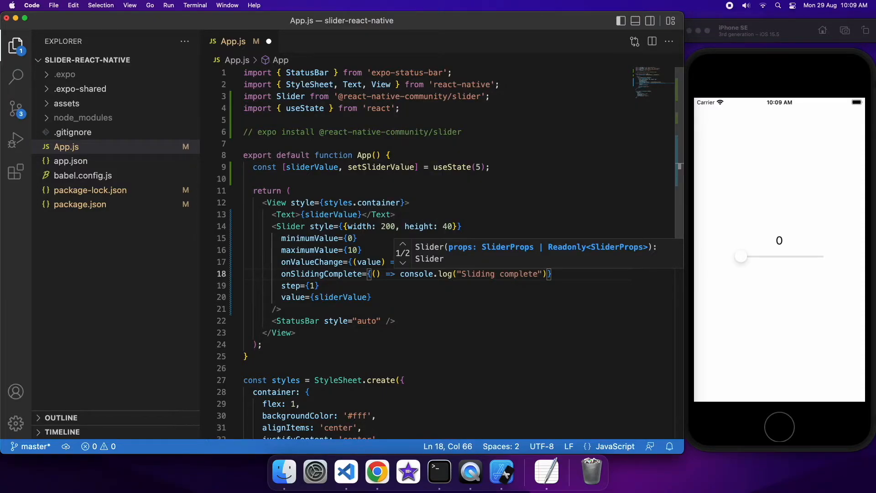
{"action": "mouse_move", "coordinate": [452, 350]}
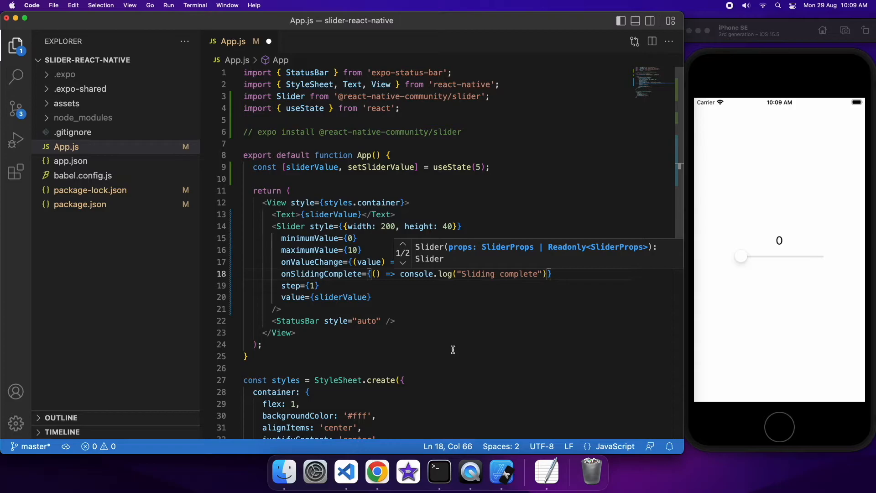
{"action": "mouse_move", "coordinate": [564, 271]}
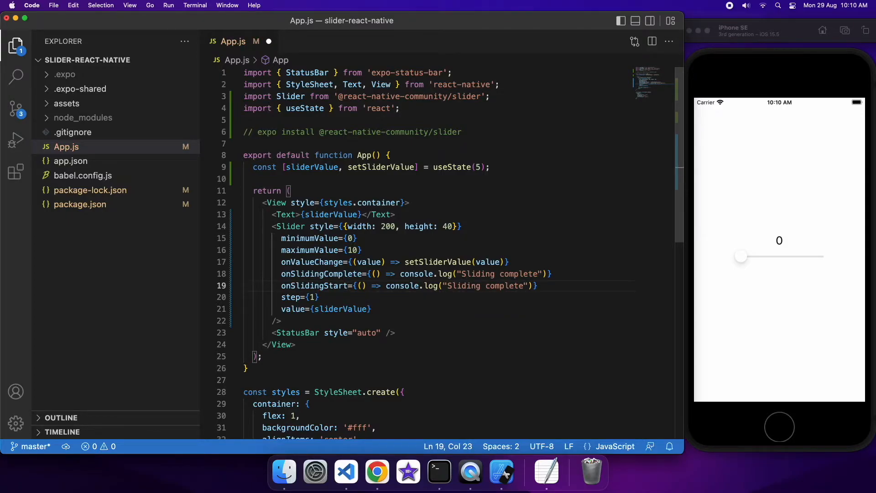
Step: Add onSlidingStart logging "Sliding start" and switch to the terminal to watch the logs
{"action": "double_click", "coordinate": [505, 285]}
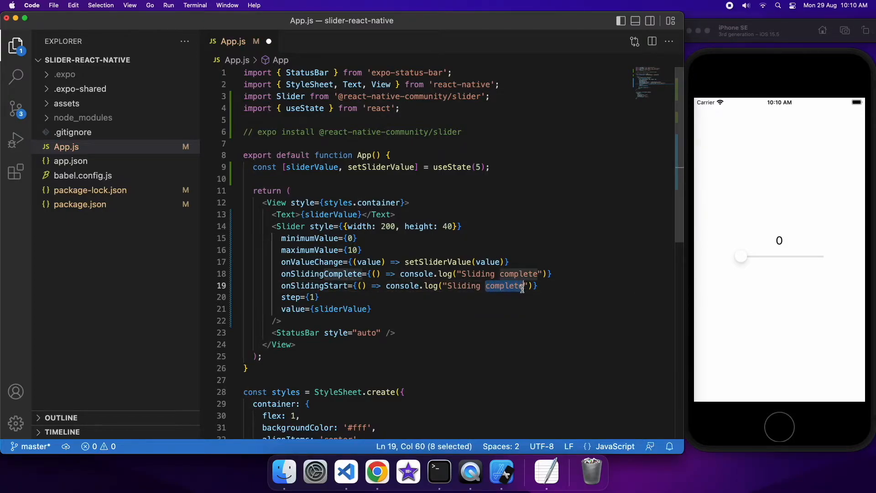
{"action": "type", "text": "start"}
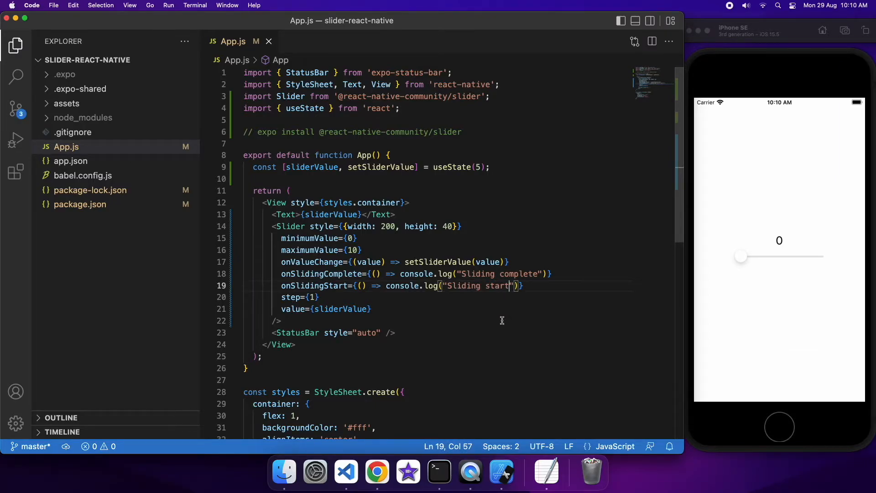
{"action": "mouse_move", "coordinate": [439, 471]}
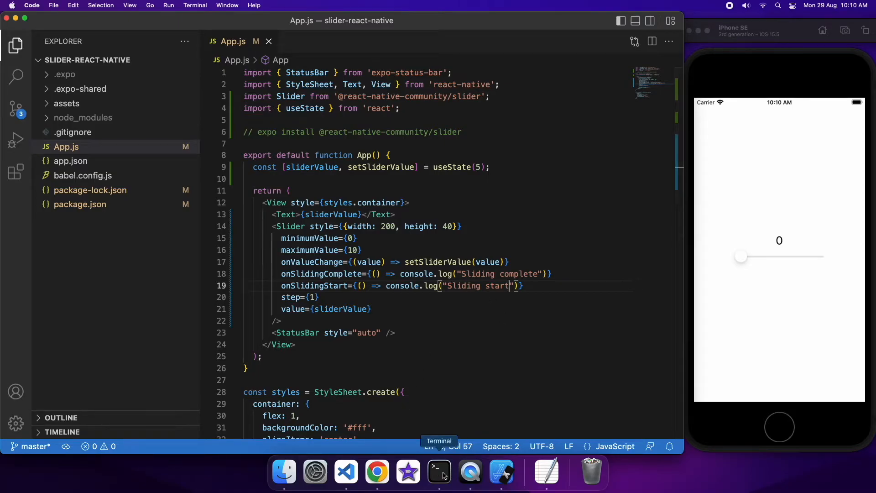
{"action": "left_click", "coordinate": [439, 472]}
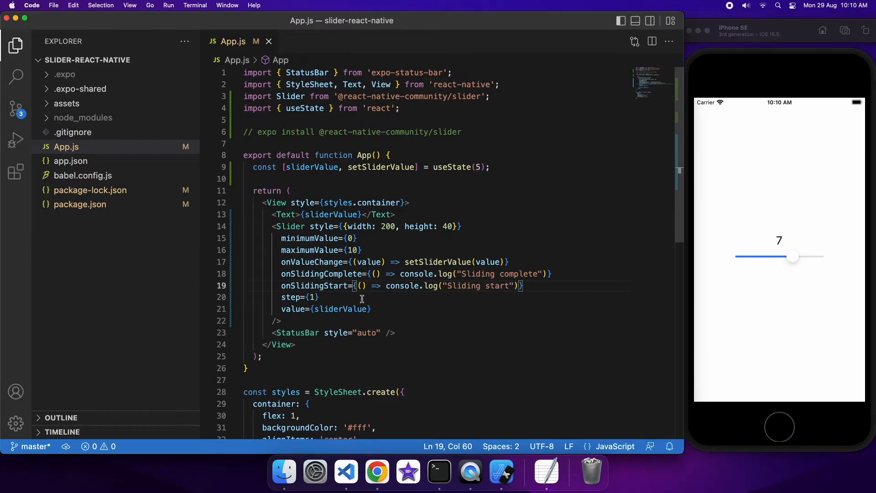
Step: Add maximumTrackTintColor="#ff0000" to the Slider so the remaining track turns red
{"action": "left_click", "coordinate": [377, 309]}
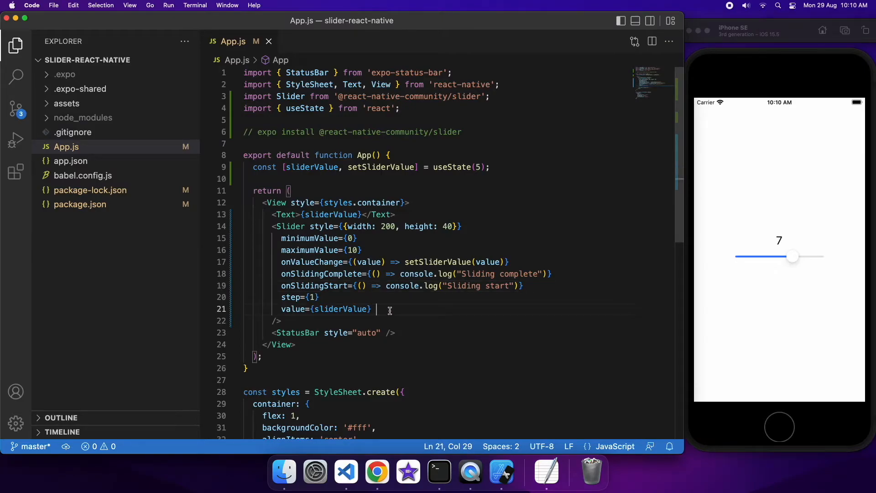
{"action": "key", "text": "Return"}
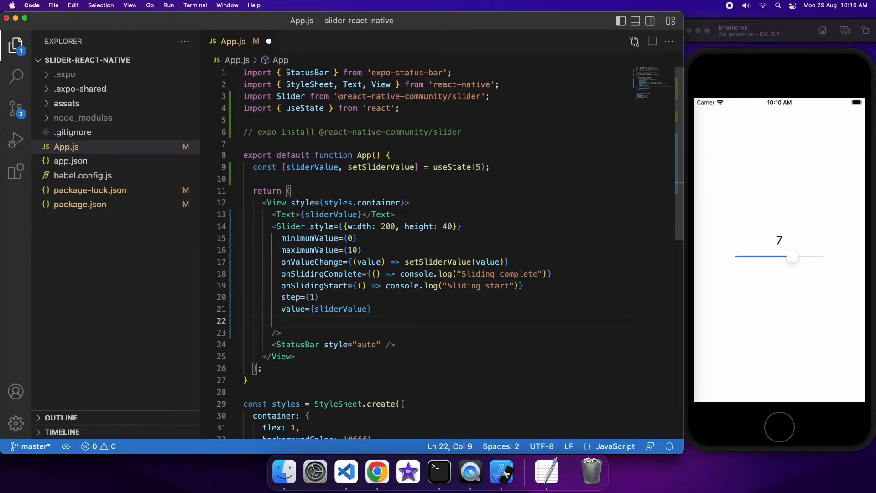
{"action": "type", "text": "mac"}
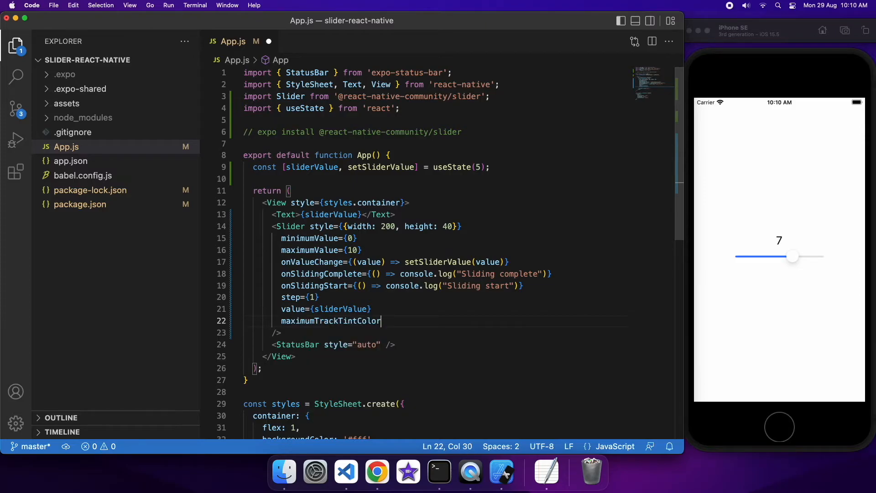
{"action": "type", "text": "="}
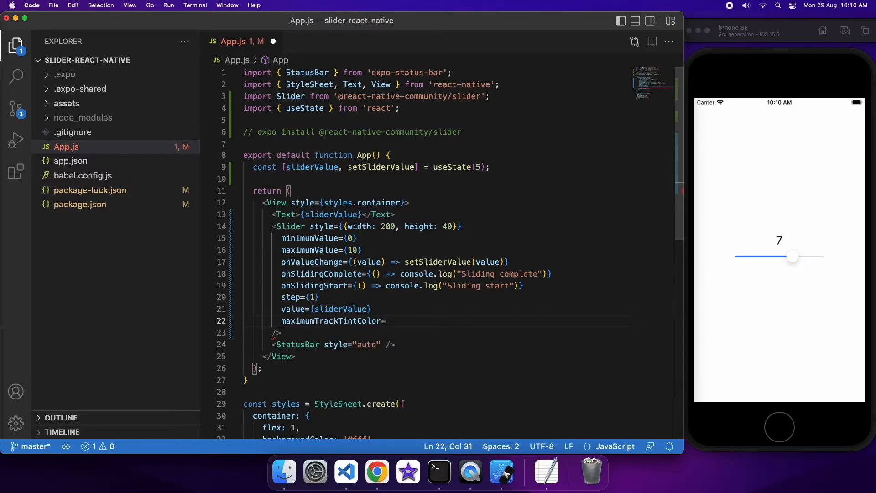
{"action": "type", "text": "{}"}
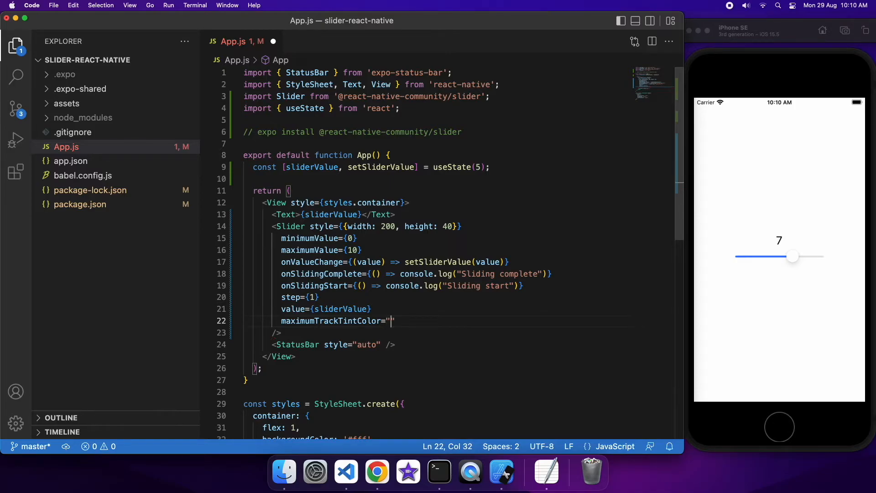
{"action": "type", "text": "#"}
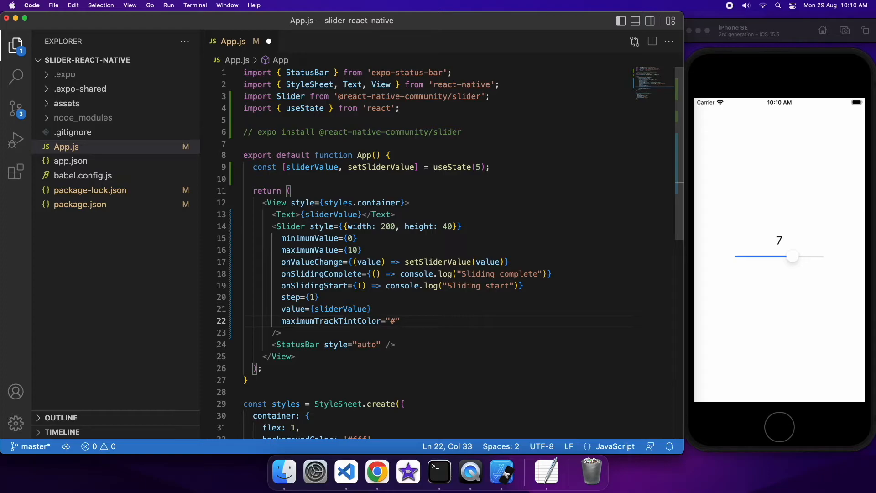
{"action": "type", "text": "ff"}
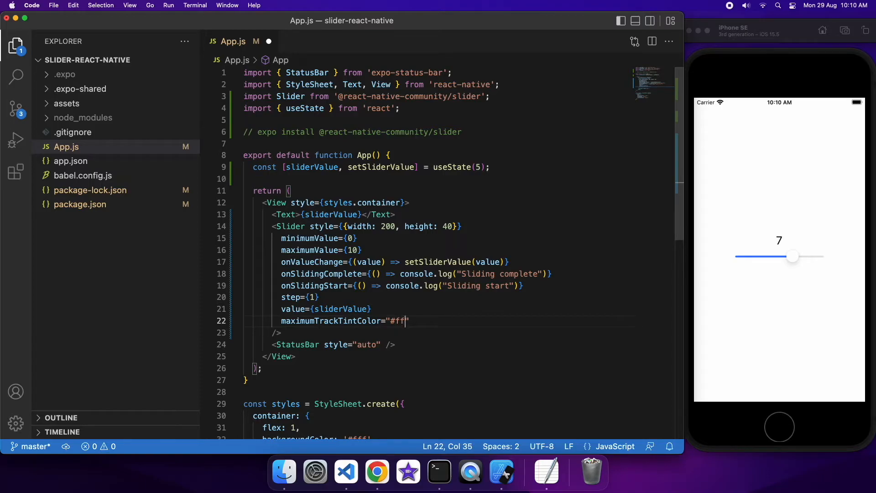
{"action": "type", "text": "0000"}
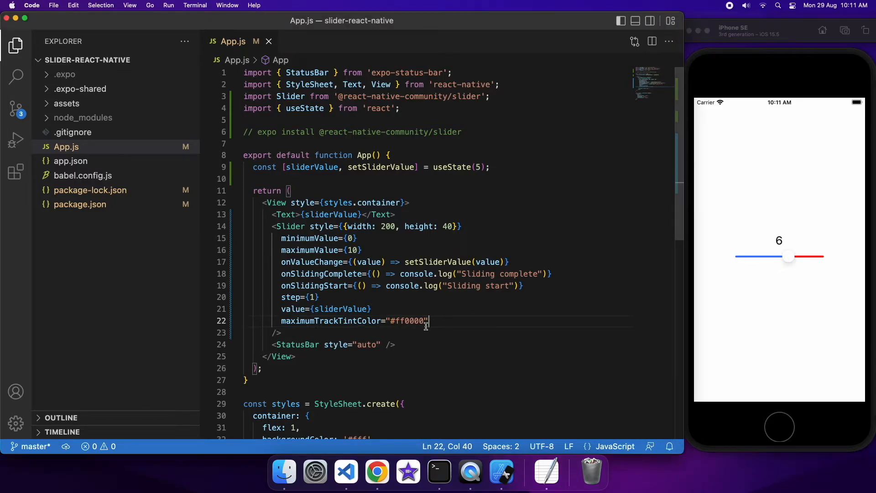
{"action": "mouse_move", "coordinate": [449, 326]}
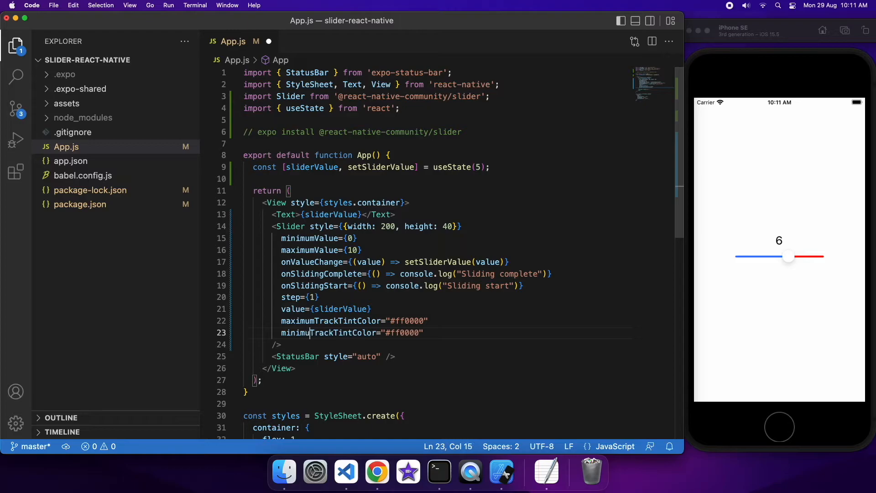
Step: Set minimumTrackTintColor to "#00ff00" so the filled track turns green, and save
{"action": "left_click", "coordinate": [397, 332]}
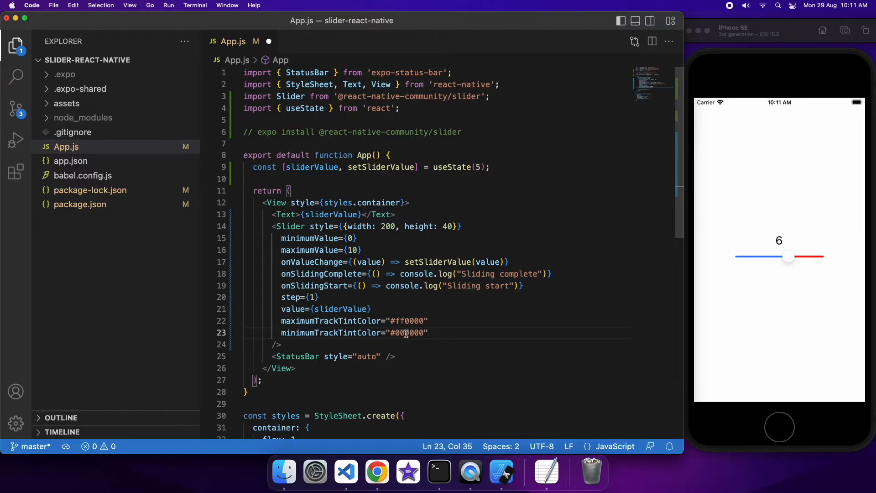
{"action": "type", "text": "ff"}
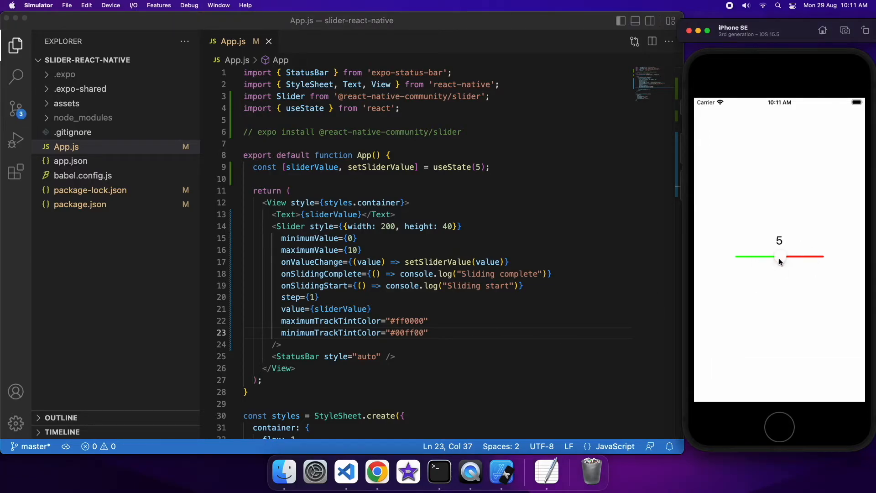
Step: Change the Slider's step value from 1 to 0.5 and save
{"action": "left_click", "coordinate": [316, 296]}
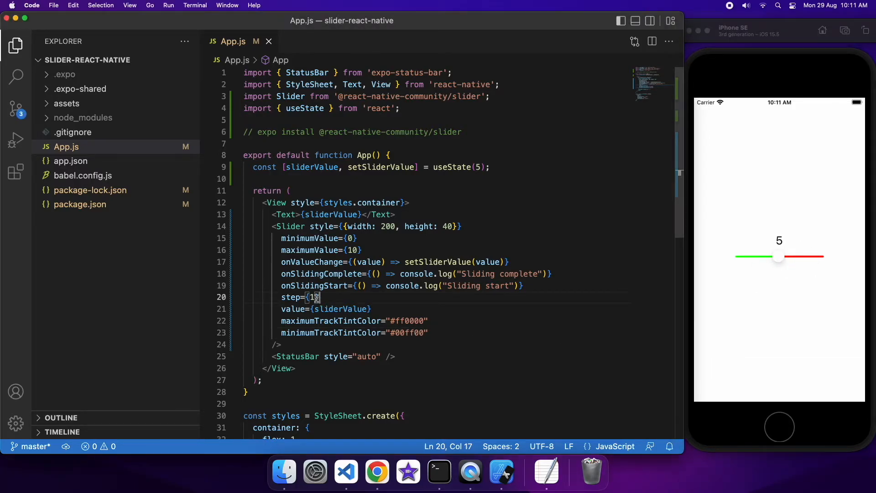
{"action": "type", "text": "0.5"}
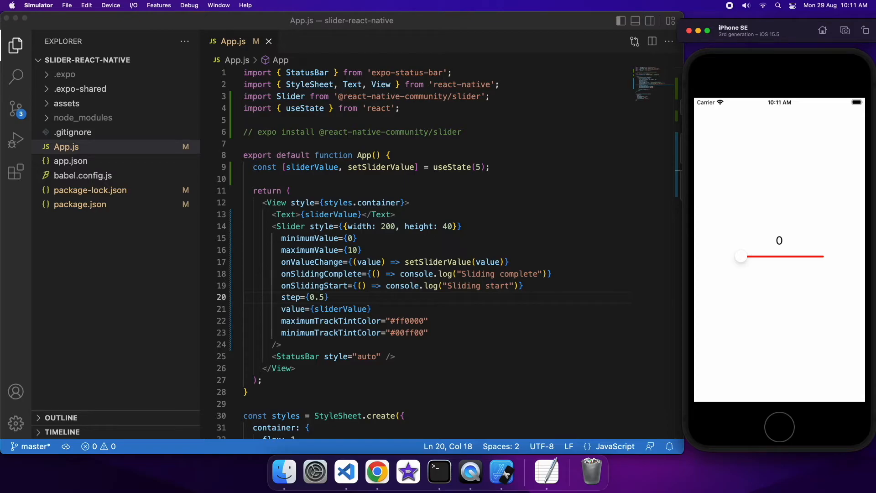
{"action": "mouse_move", "coordinate": [556, 309]}
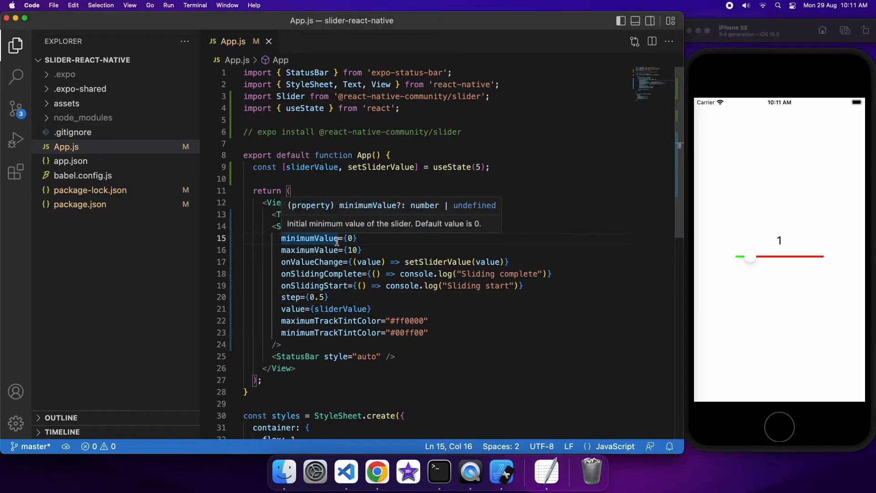
Step: Add disabled={true} to the Slider on a new line after its style prop and save
{"action": "left_click", "coordinate": [464, 226]}
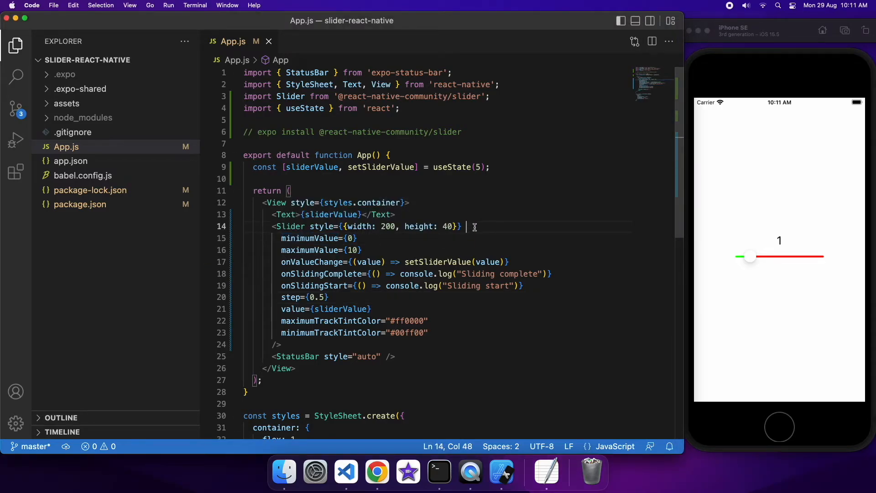
{"action": "key", "text": "enter"}
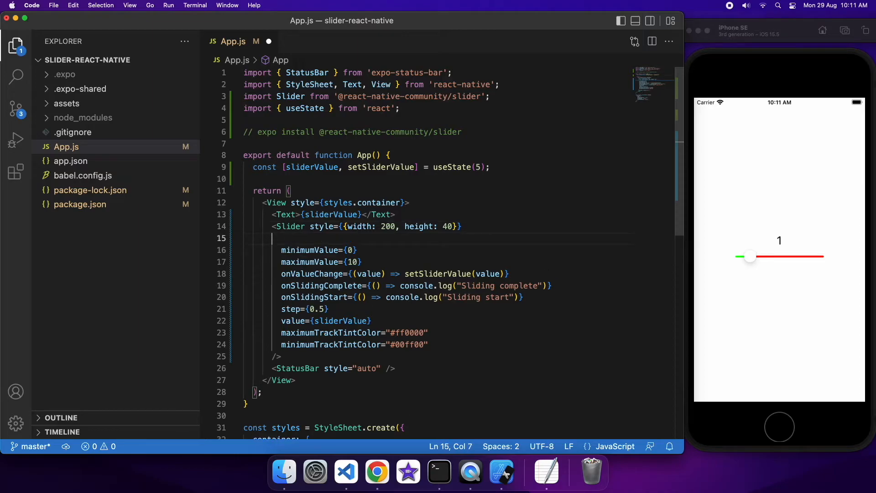
{"action": "type", "text": "disabled={"}
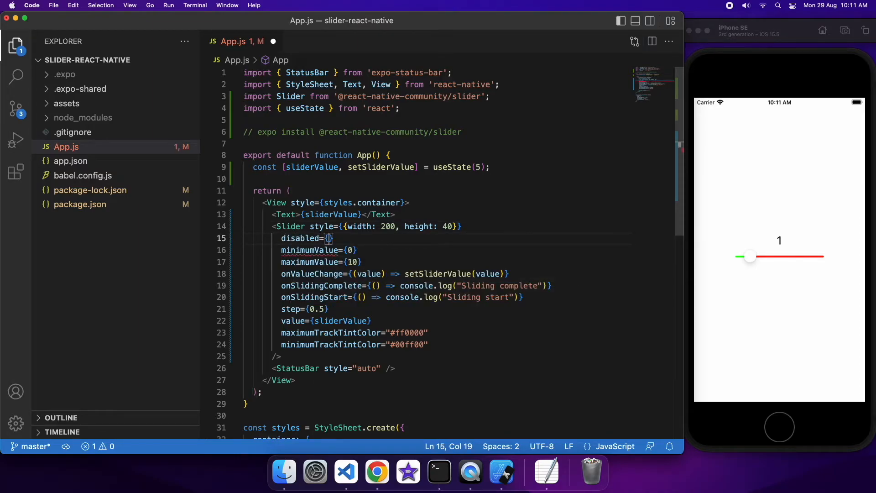
{"action": "type", "text": "true"}
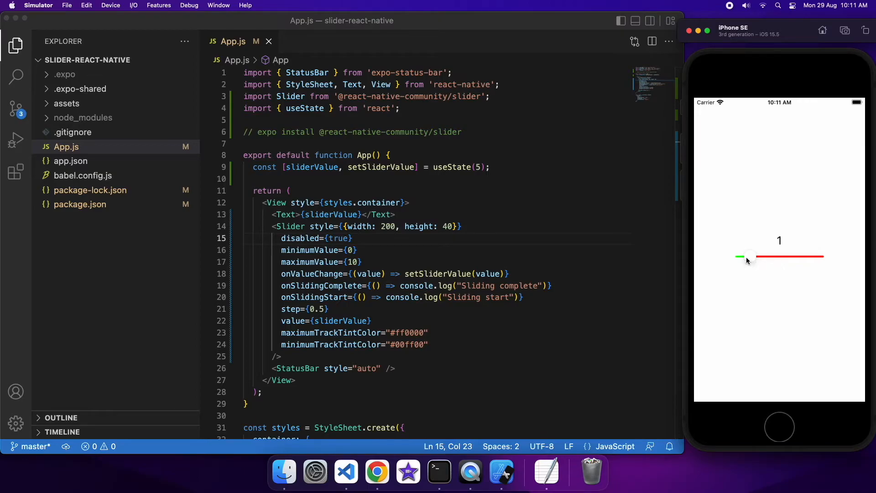
{"action": "mouse_move", "coordinate": [734, 261]}
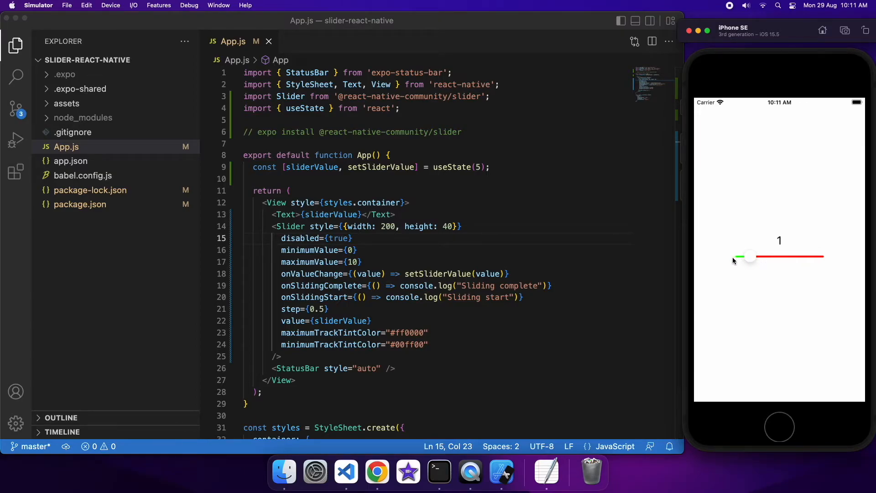
Step: Delete the whole disabled={true} line from the Slider and save
{"action": "left_click", "coordinate": [362, 239]}
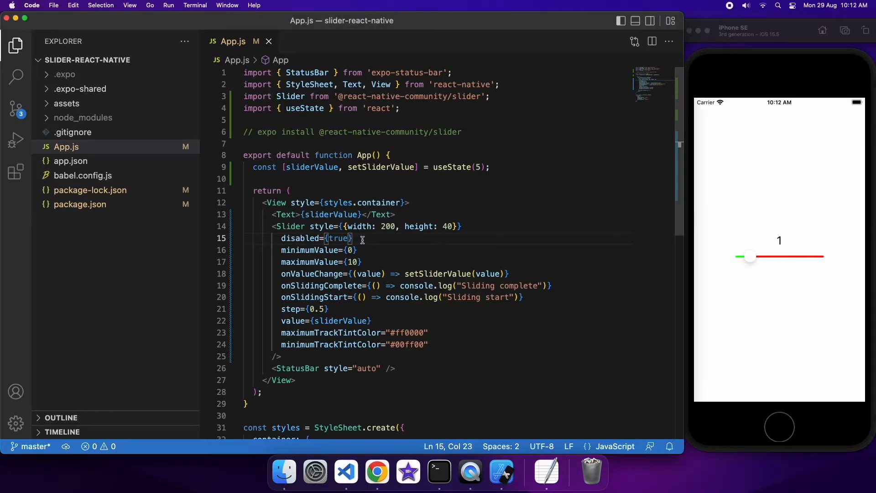
{"action": "triple_click", "coordinate": [307, 238]}
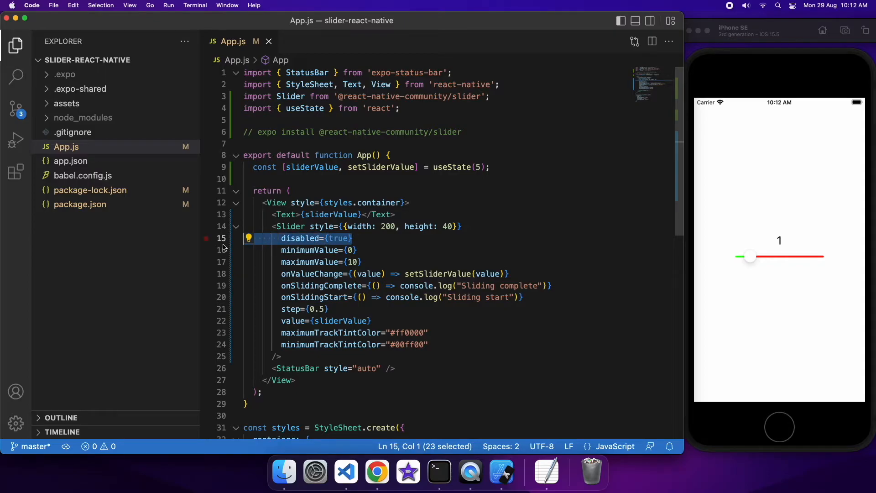
{"action": "key", "text": "Delete"}
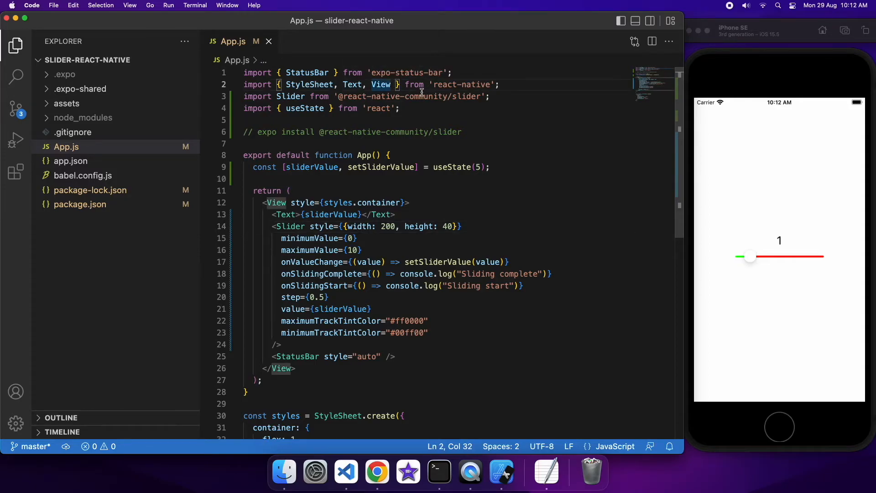
Step: Import TextInput and replace the Text label with <TextInput value={sliderValue}
{"action": "type", "text": ", TextInput"}
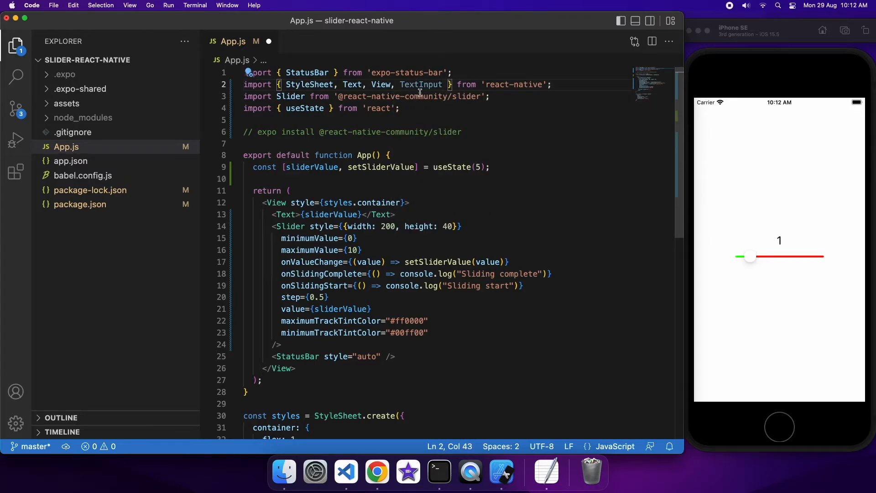
{"action": "mouse_move", "coordinate": [405, 215]}
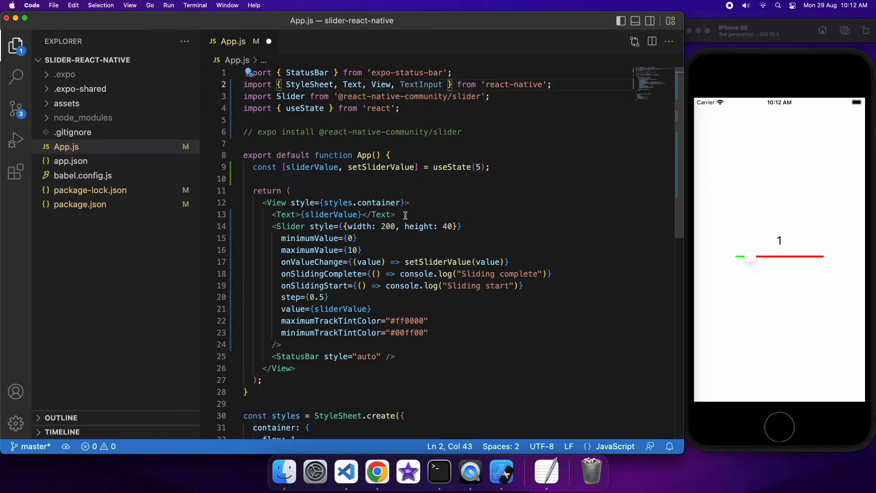
{"action": "left_click", "coordinate": [271, 215]}
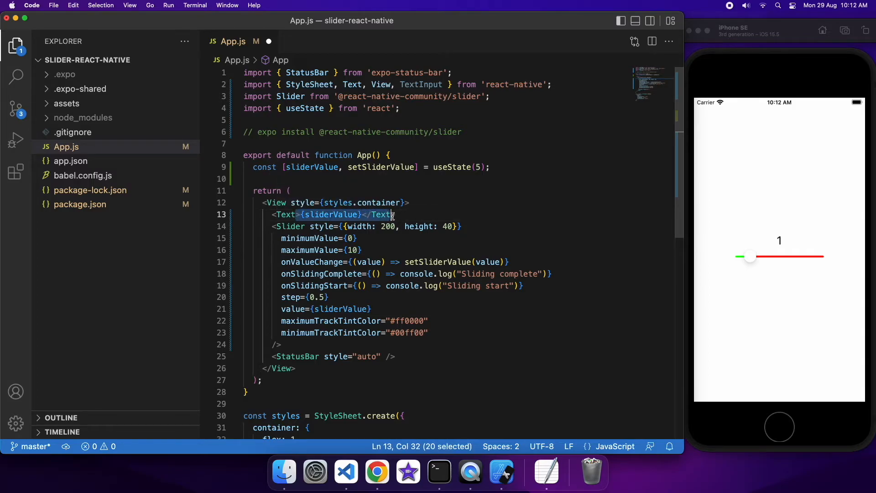
{"action": "key", "text": "shift+Right"}
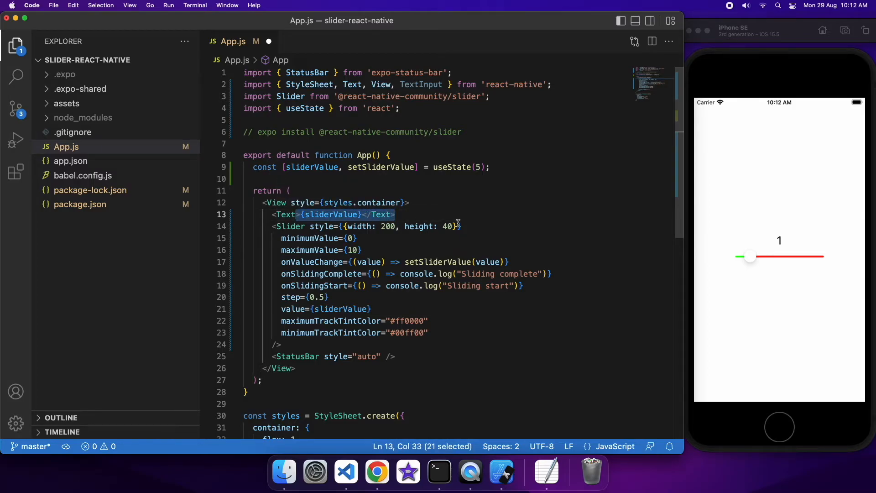
{"action": "type", "text": "<TextInput"}
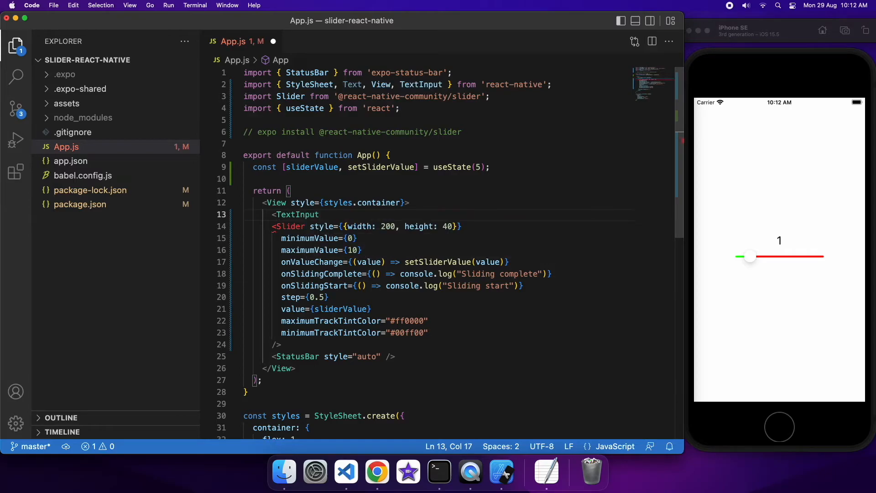
{"action": "type", "text": "value=''"}
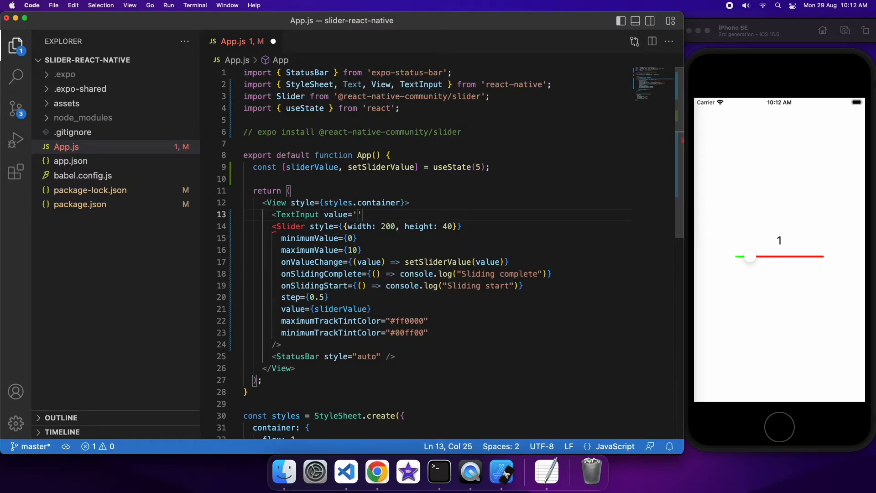
{"action": "key", "text": "Backspace"}
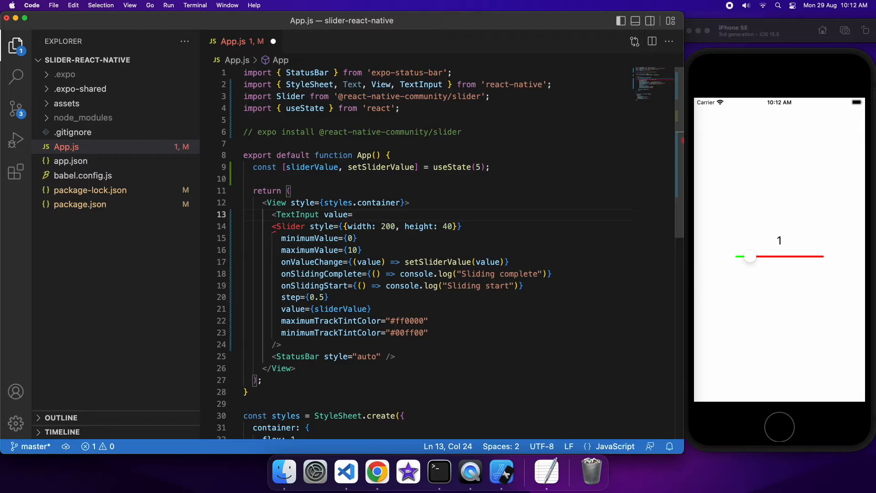
{"action": "type", "text": "sliderValue}"}
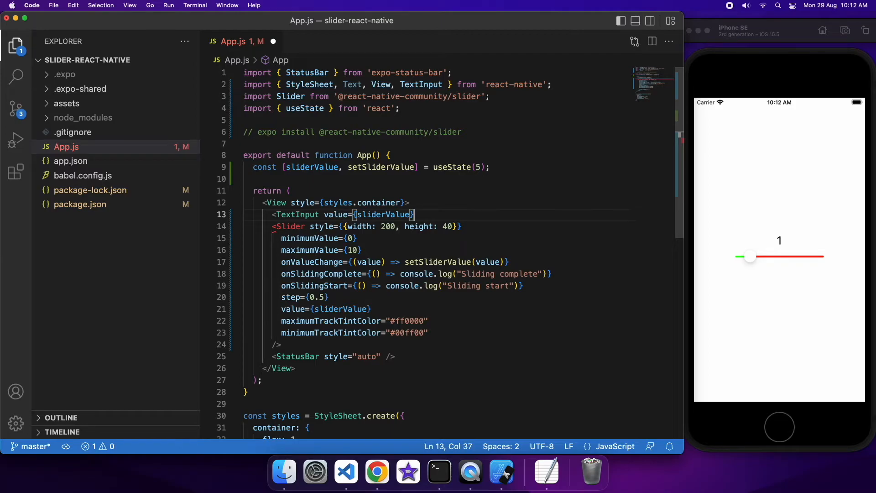
Step: Add onChange={(value) => setSliderValue(value)} to the TextInput, close it with /> and save
{"action": "type", "text": "onChange={"}
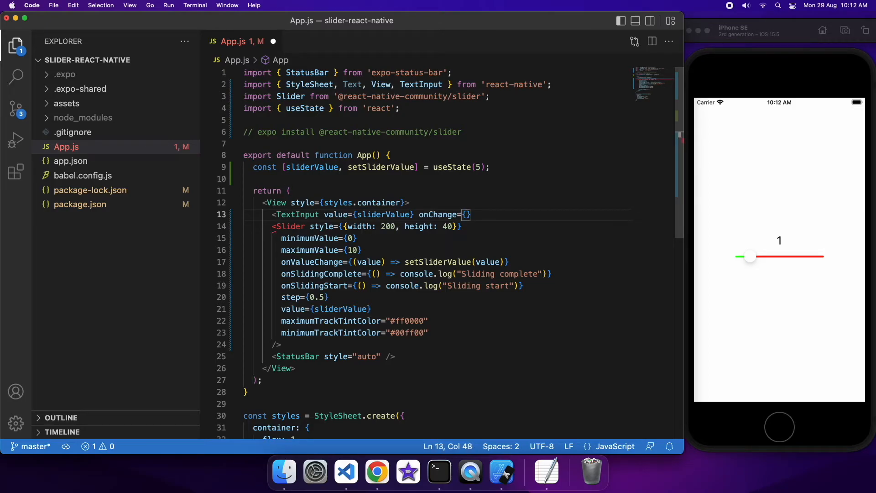
{"action": "type", "text": "value) => setSliderValue"}
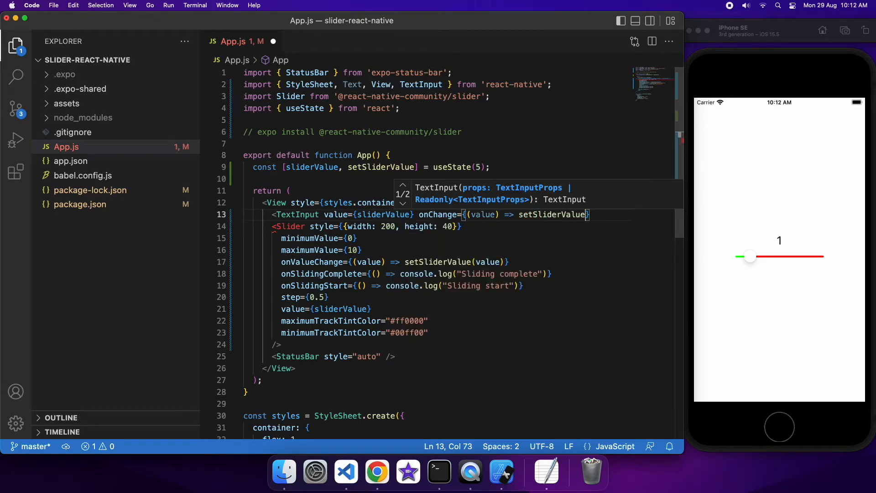
{"action": "type", "text": "value)"}
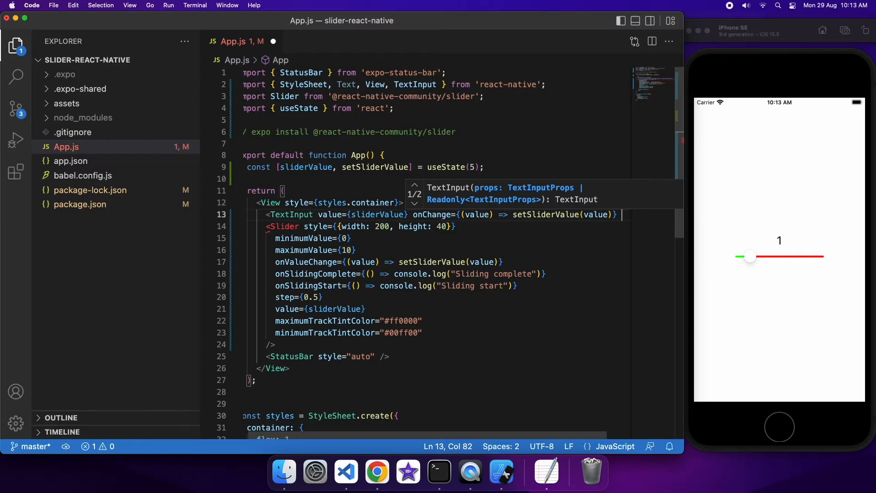
{"action": "type", "text": "/>"}
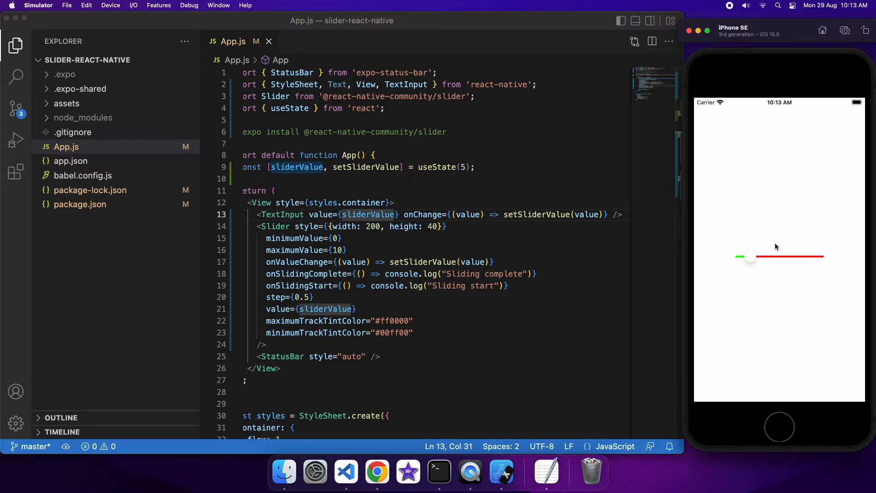
Step: Return to the TextInput line and highlight the onChange handler's value parameter
{"action": "left_click", "coordinate": [473, 209]}
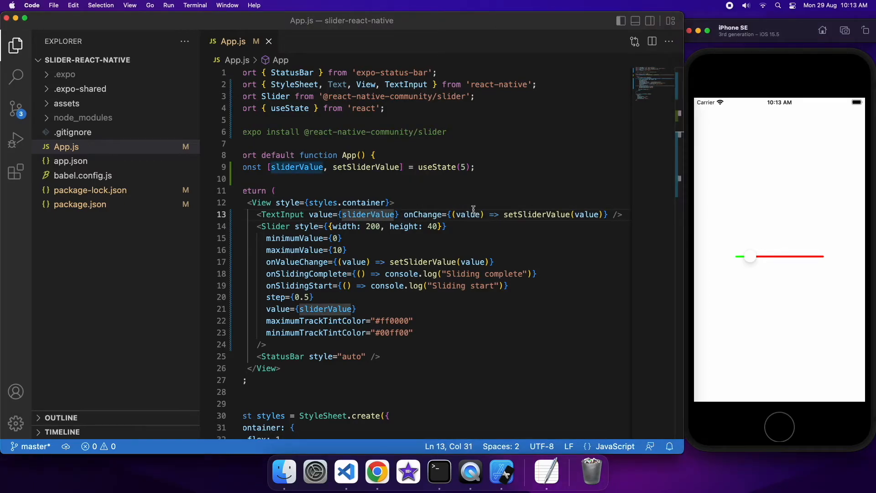
{"action": "double_click", "coordinate": [468, 214]}
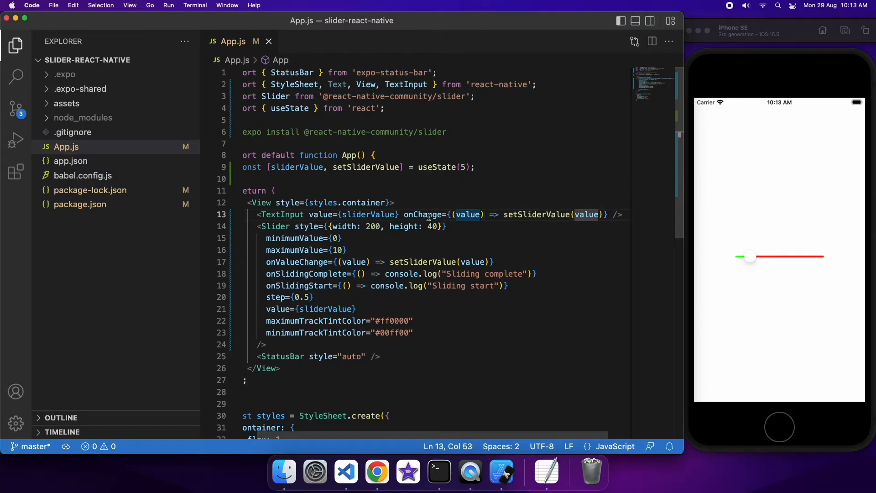
{"action": "mouse_move", "coordinate": [366, 214]}
{"action": "type", "text": " style={styles"}
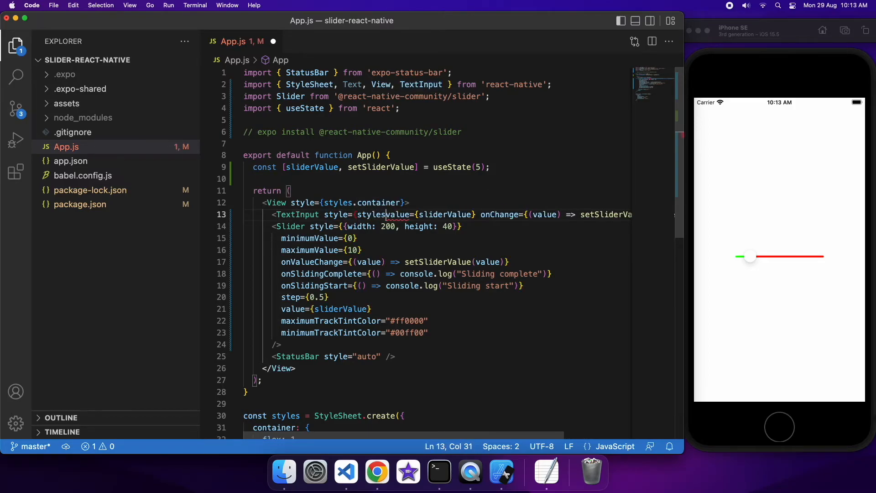
Step: Point the TextInput at styles.input and start an input style with margin: 8
{"action": "type", "text": ".input}"}
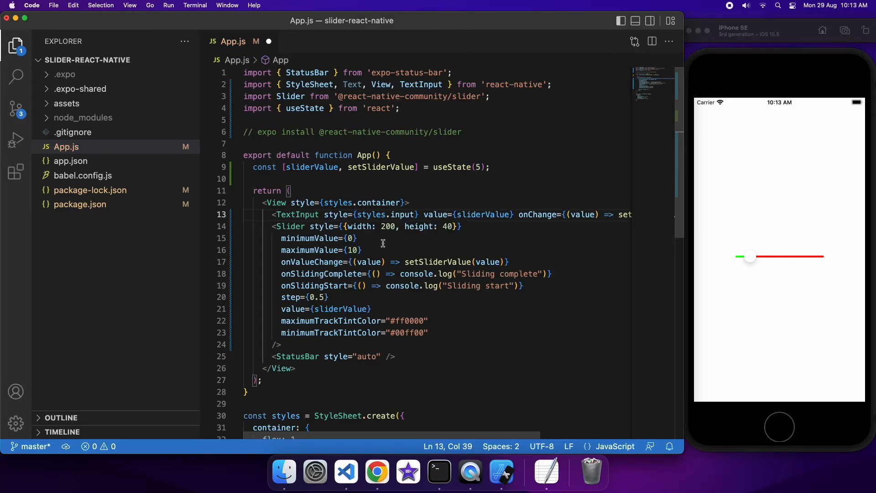
{"action": "scroll", "scroll_direction": "down", "scroll_amount": 3}
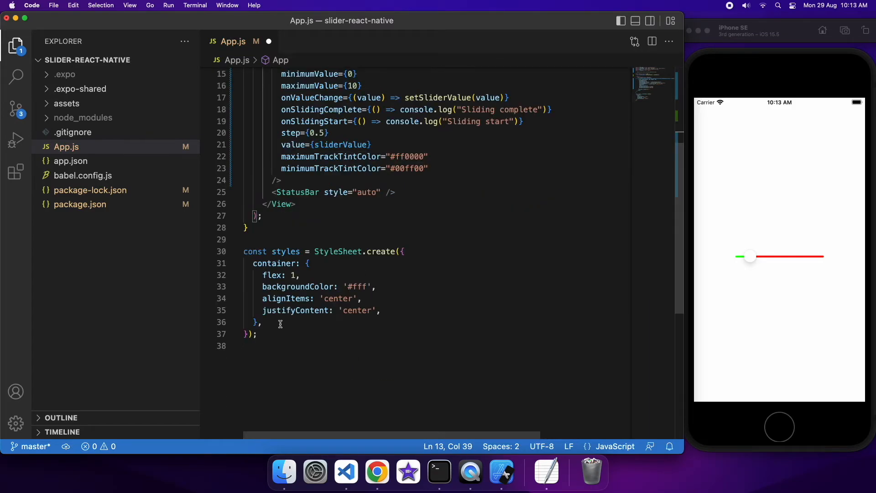
{"action": "type", "text": "input:"}
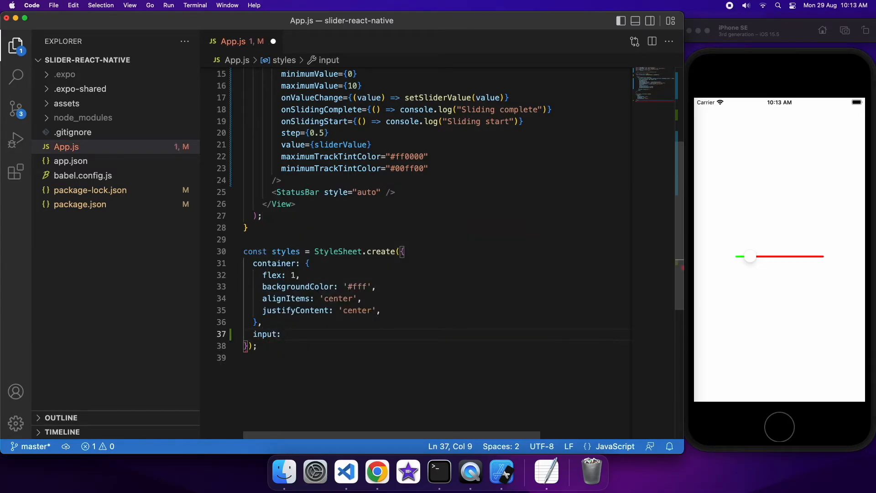
{"action": "type", "text": "{"}
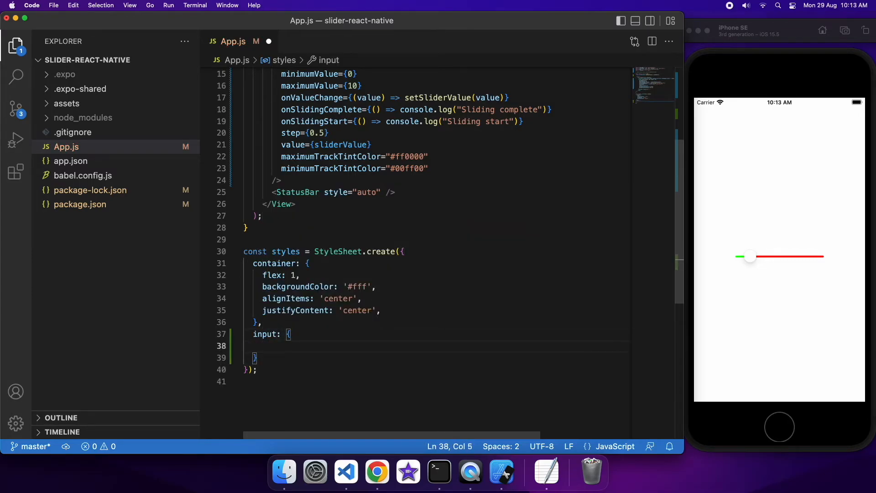
{"action": "type", "text": "margin"}
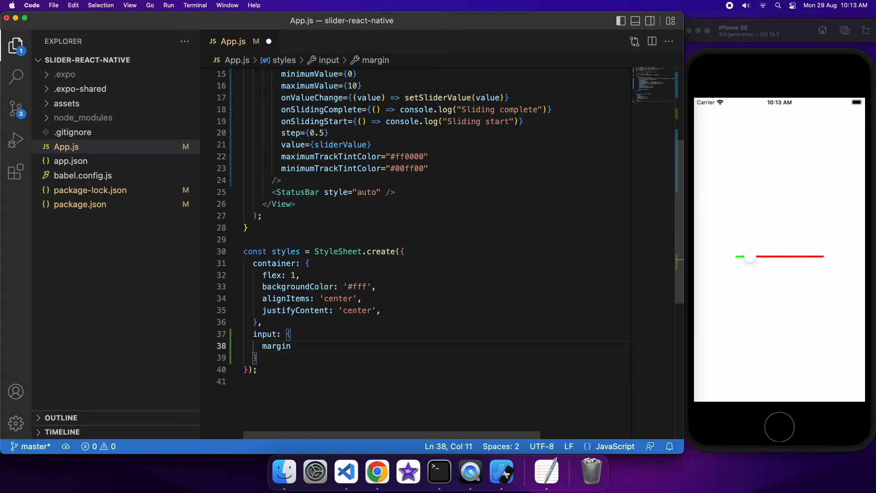
{"action": "type", "text": ": 8,"}
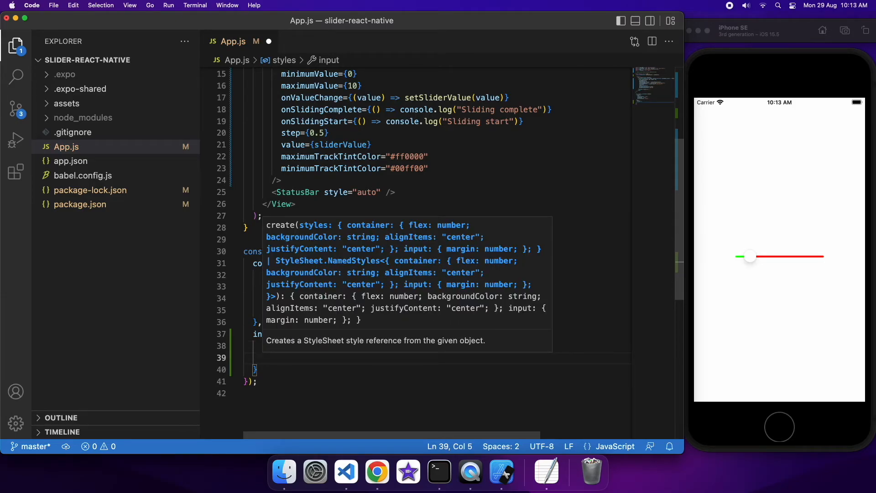
Step: Give the input style borderColor "#000000", borderWidth 1 and alignSelf "stretch"
{"action": "type", "text": "borderColor"}
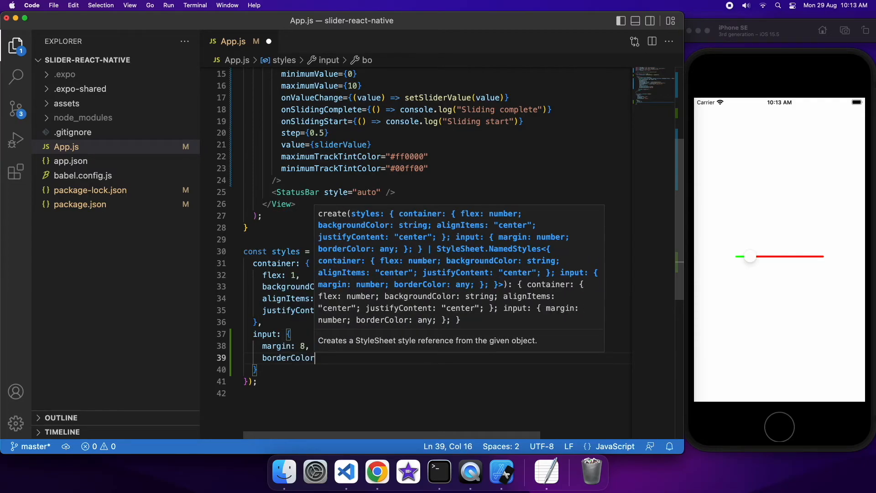
{"action": "type", "text": ": #"}
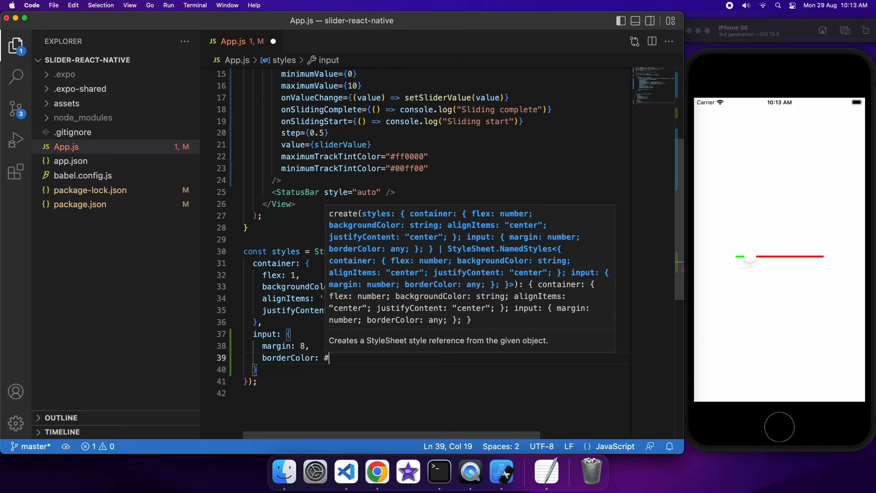
{"action": "type", "text": "\"\""}
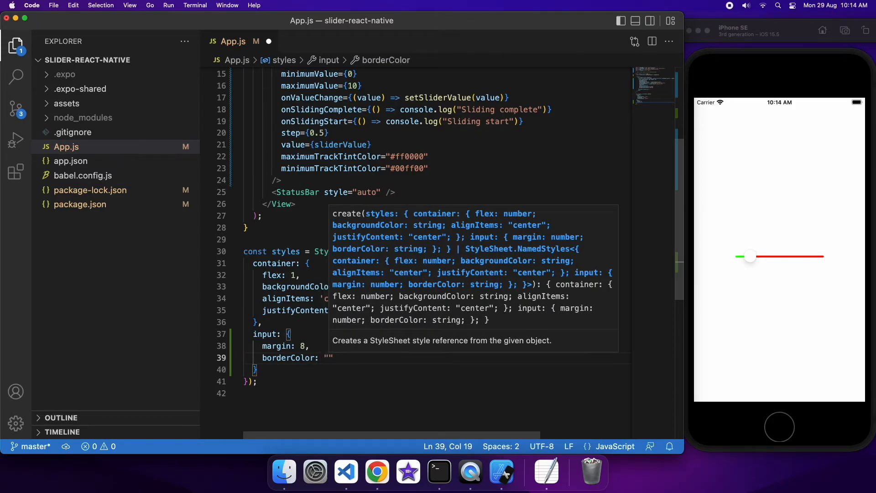
{"action": "type", "text": "#"}
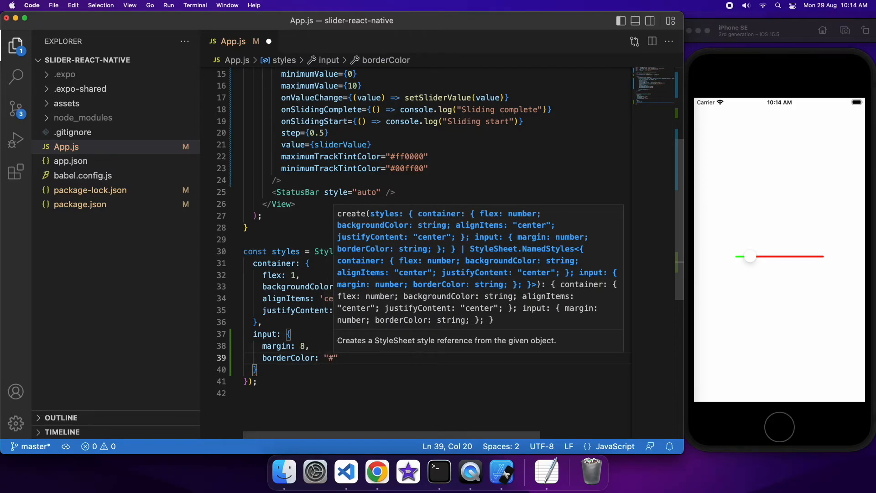
{"action": "type", "text": "000000"}
{"action": "type", "text": "borderWidth:"}
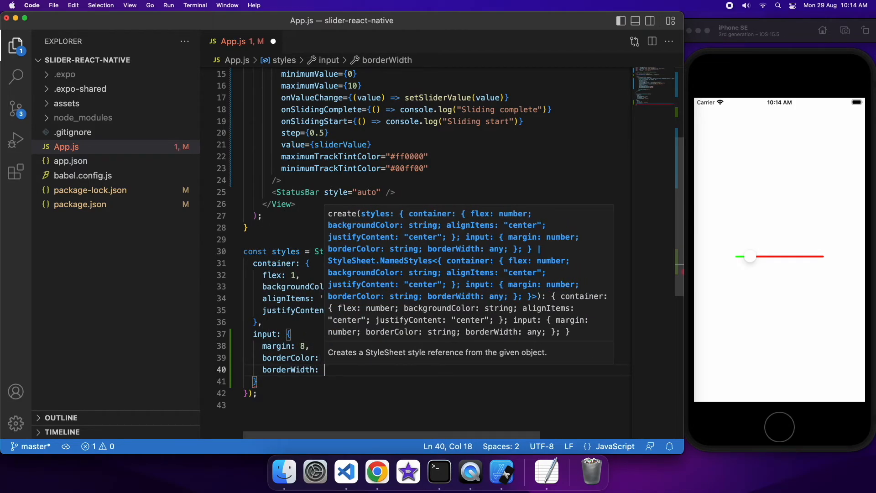
{"action": "type", "text": "1"}
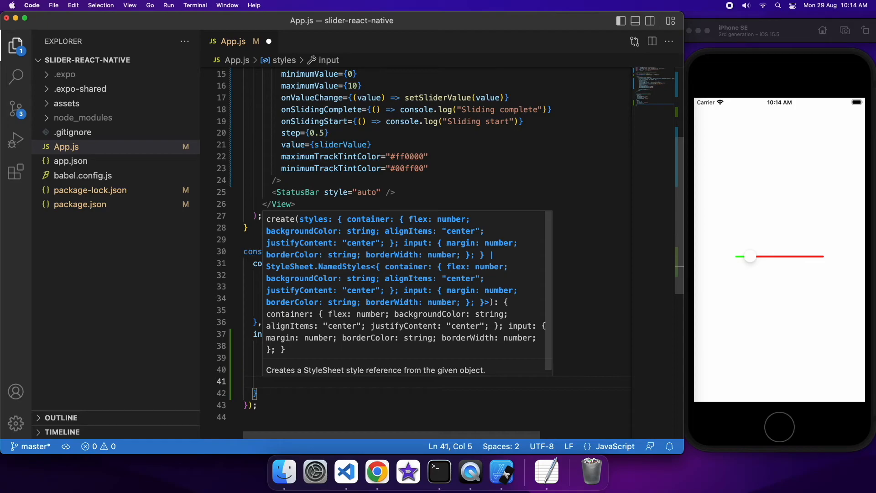
{"action": "type", "text": "alignSelf:"}
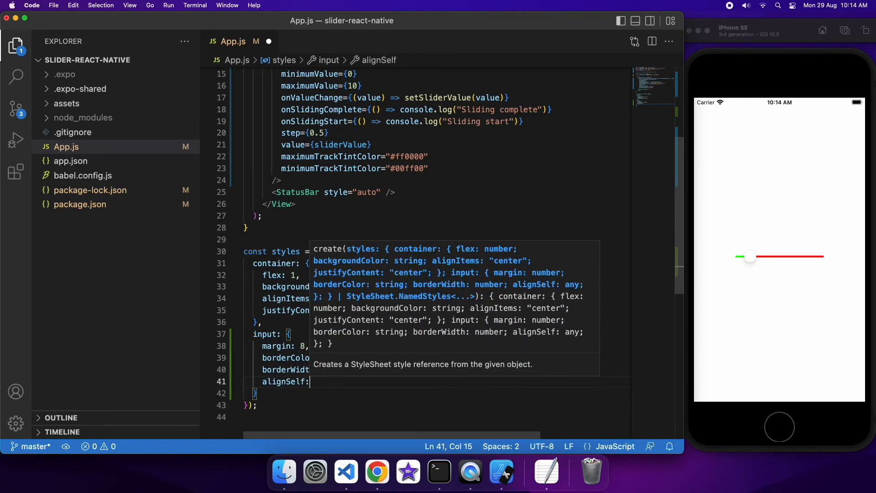
{"action": "type", "text": "\"s"}
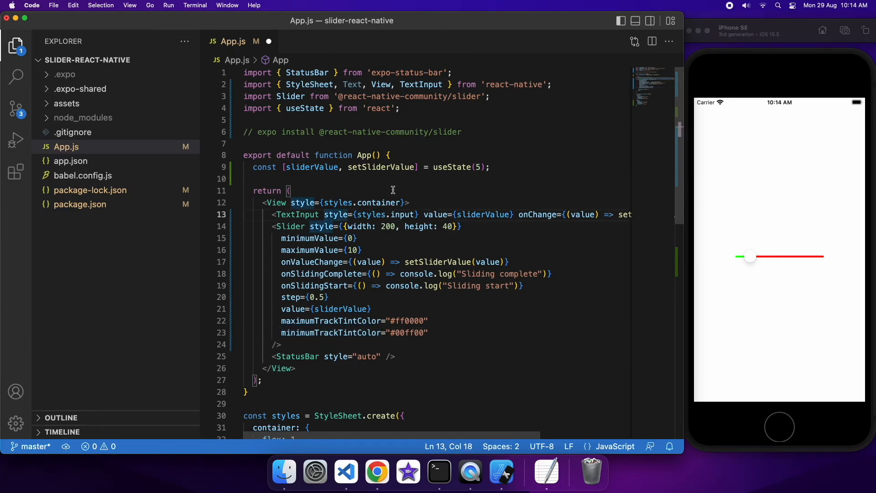
Step: Add placeholder="value" and keyboardType='numeric' to the TextInput and save
{"action": "type", "text": "placeb"}
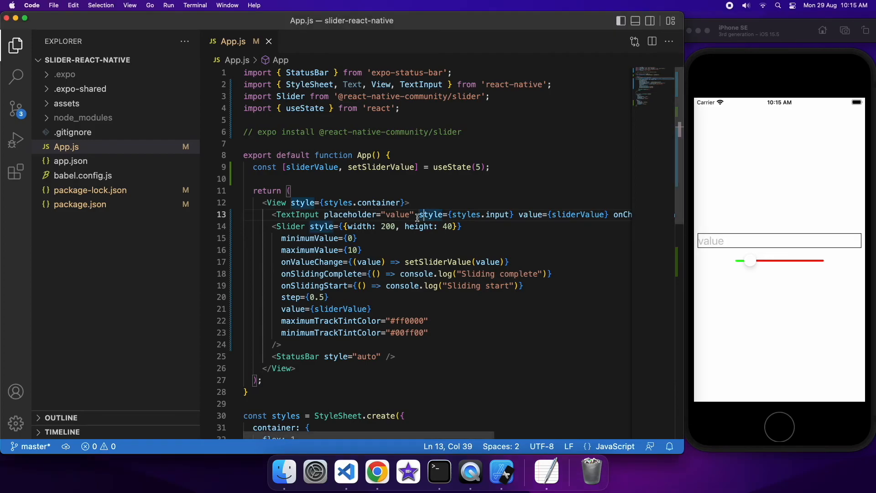
{"action": "type", "text": "keyboardType='"}
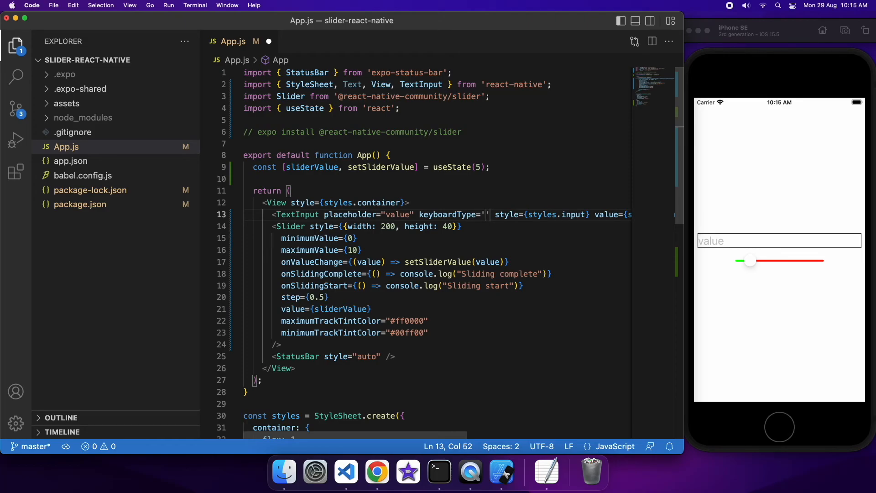
{"action": "type", "text": "num"}
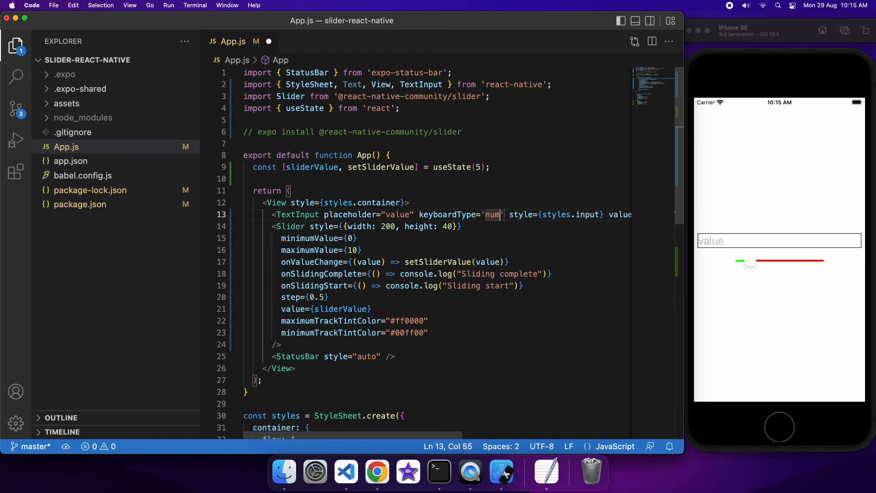
{"action": "type", "text": "eric"}
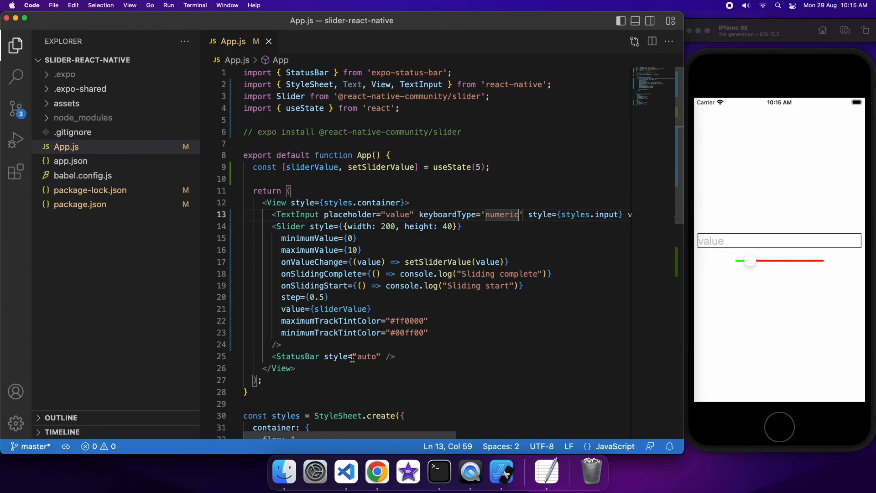
{"action": "scroll", "scroll_direction": "down", "scroll_amount": 3}
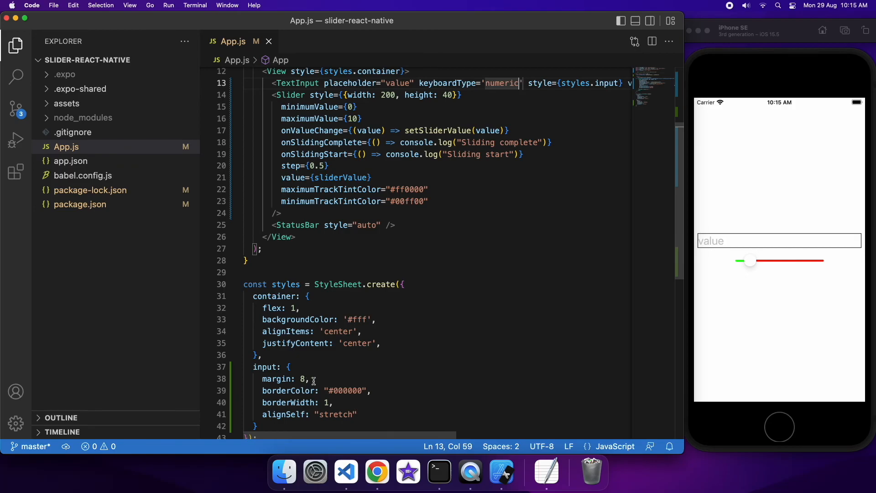
Step: Add padding: 8 to the input style and switch to onChangeText with useState("5"), saved
{"action": "type", "text": "padding"}
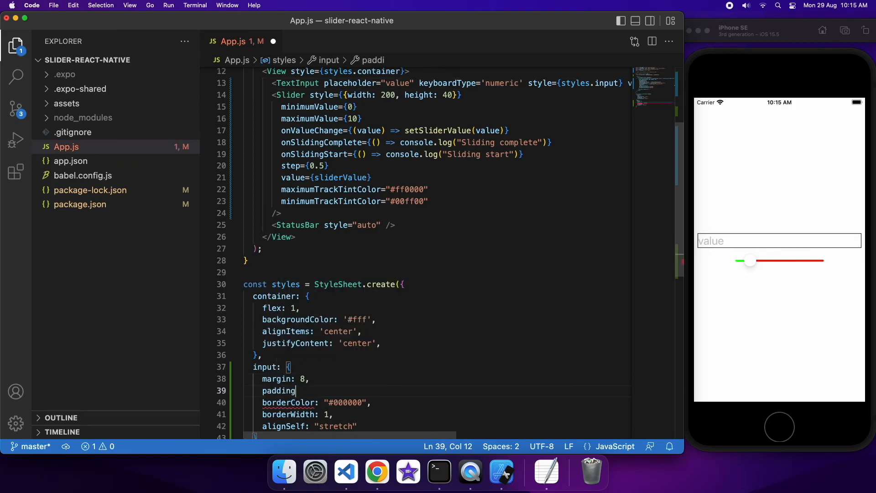
{"action": "type", "text": ": 8"}
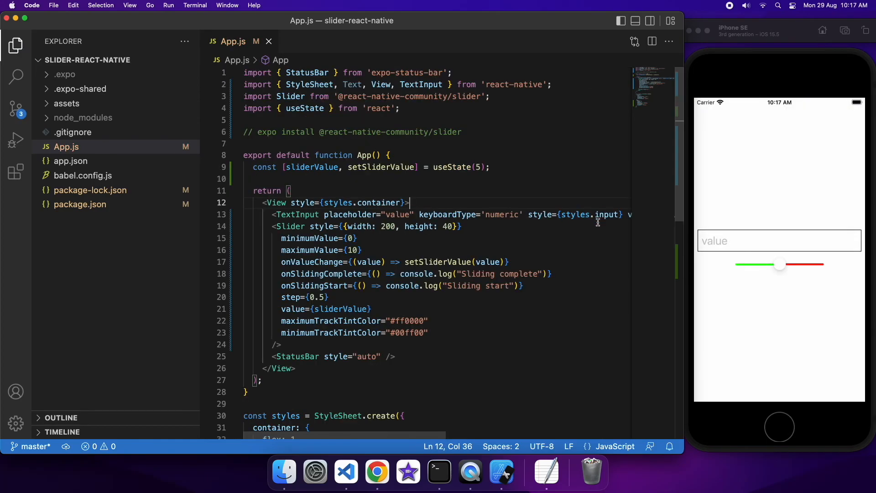
{"action": "left_click", "coordinate": [778, 241]}
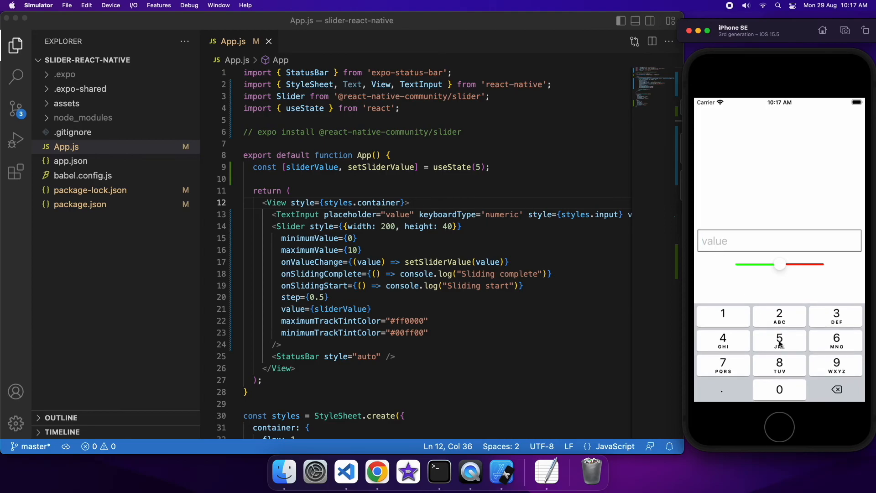
{"action": "left_click", "coordinate": [778, 314]}
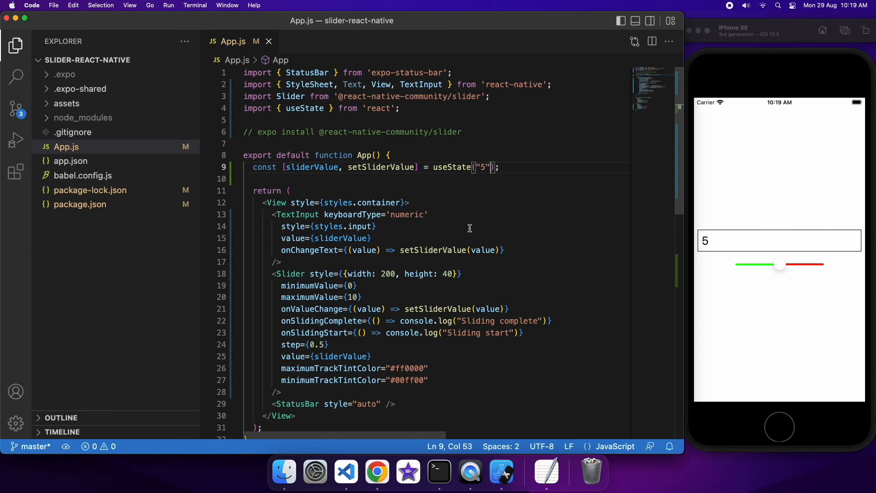
{"action": "mouse_move", "coordinate": [410, 244]}
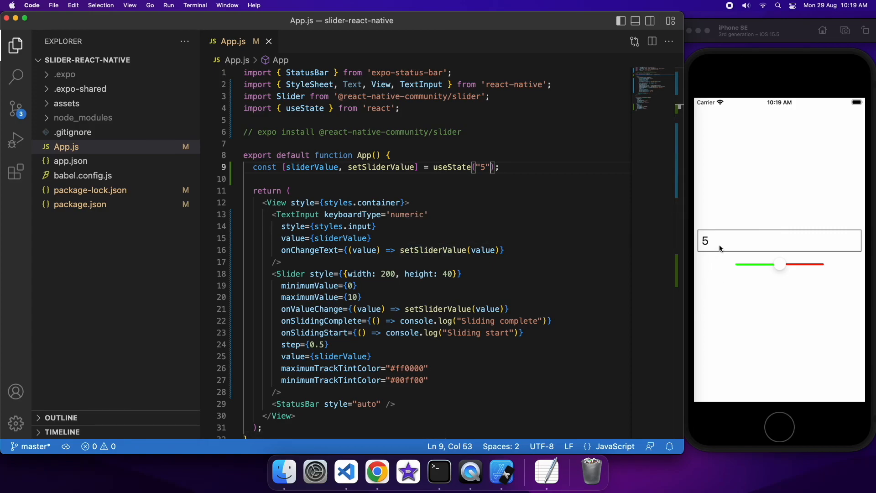
Step: Focus the input in iOS Simulator and enter 9 so the slider moves
{"action": "left_click", "coordinate": [776, 240]}
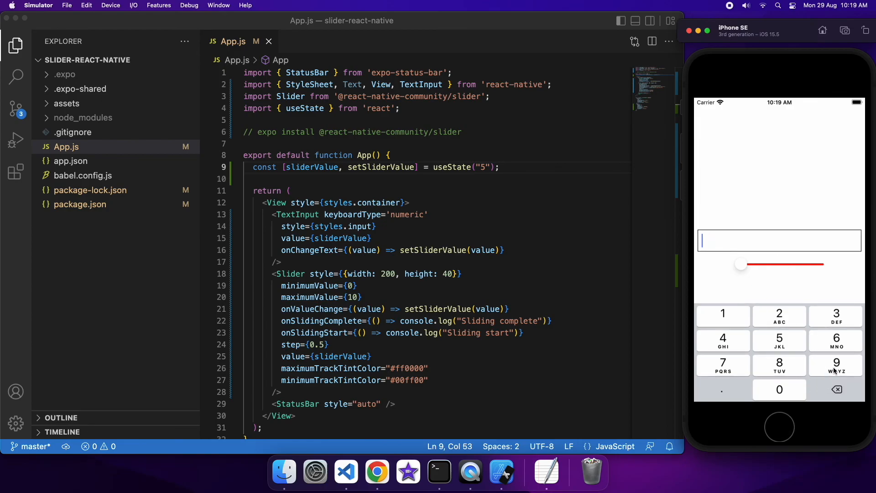
{"action": "left_click", "coordinate": [835, 366]}
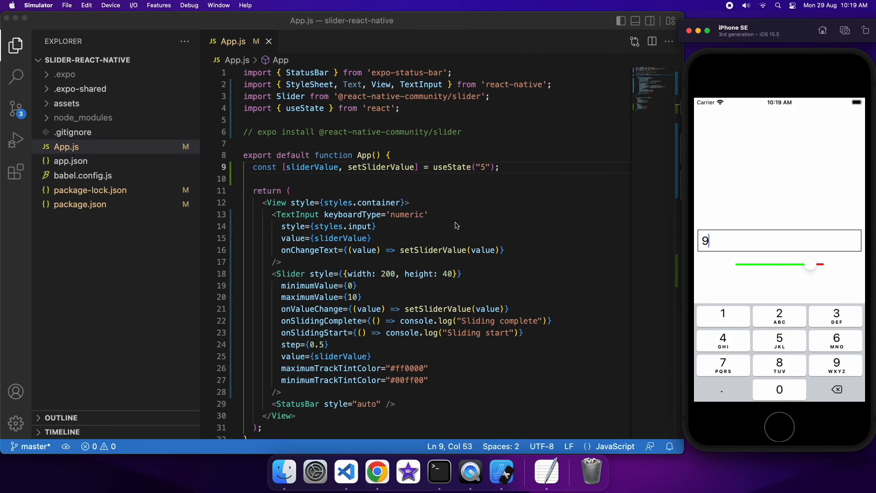
{"action": "mouse_move", "coordinate": [405, 222]}
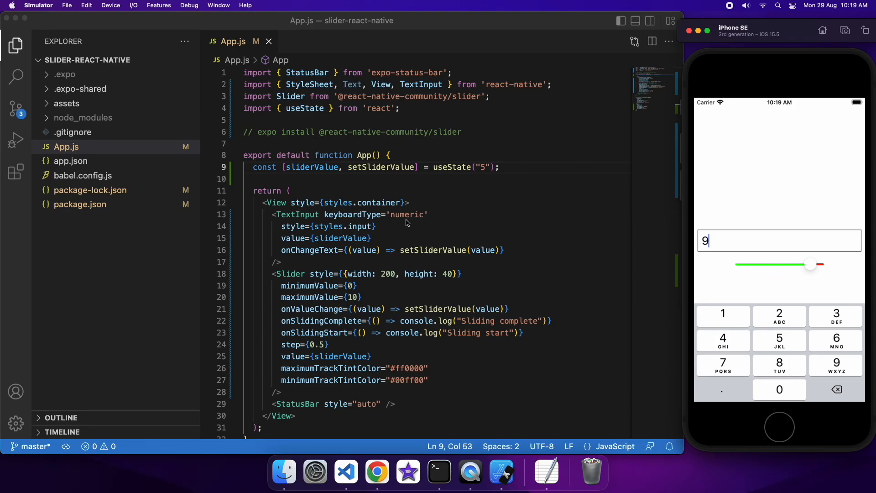